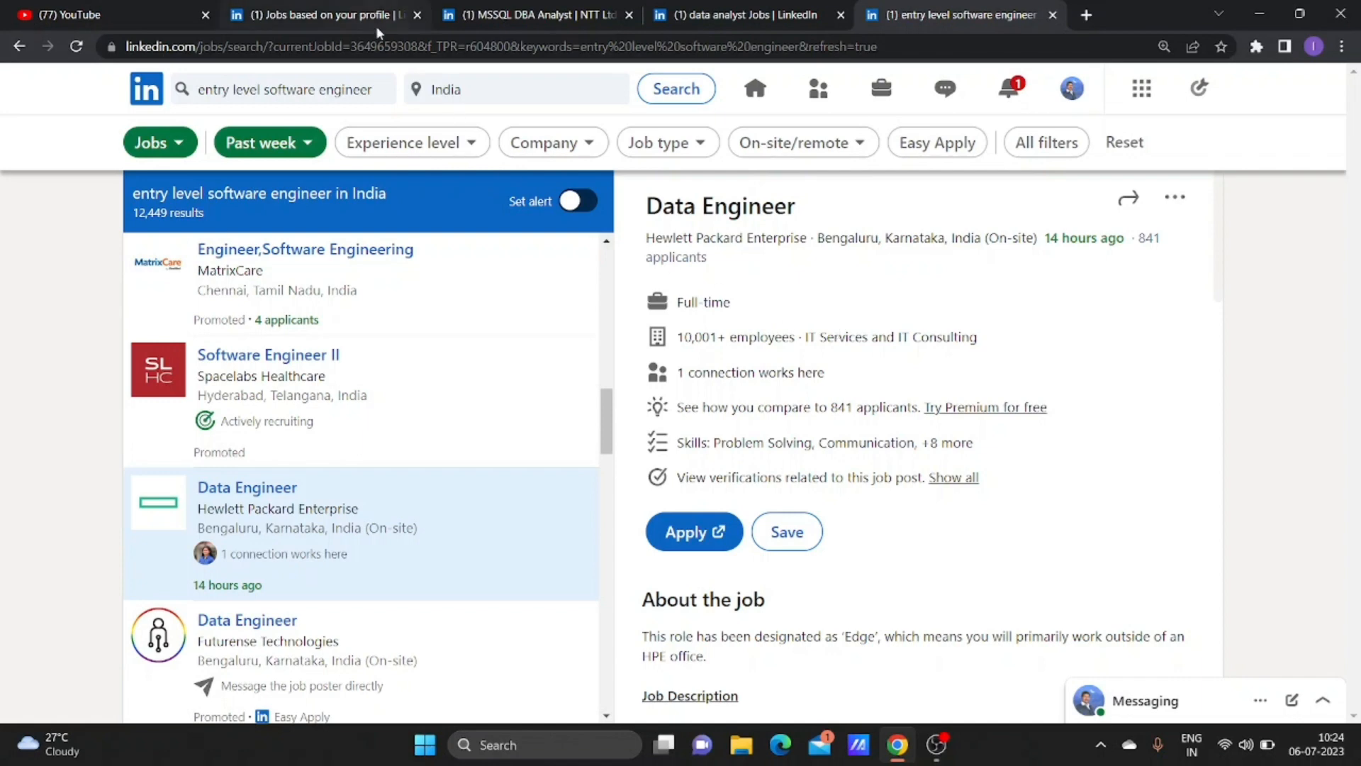
mouse_move(1192, 328)
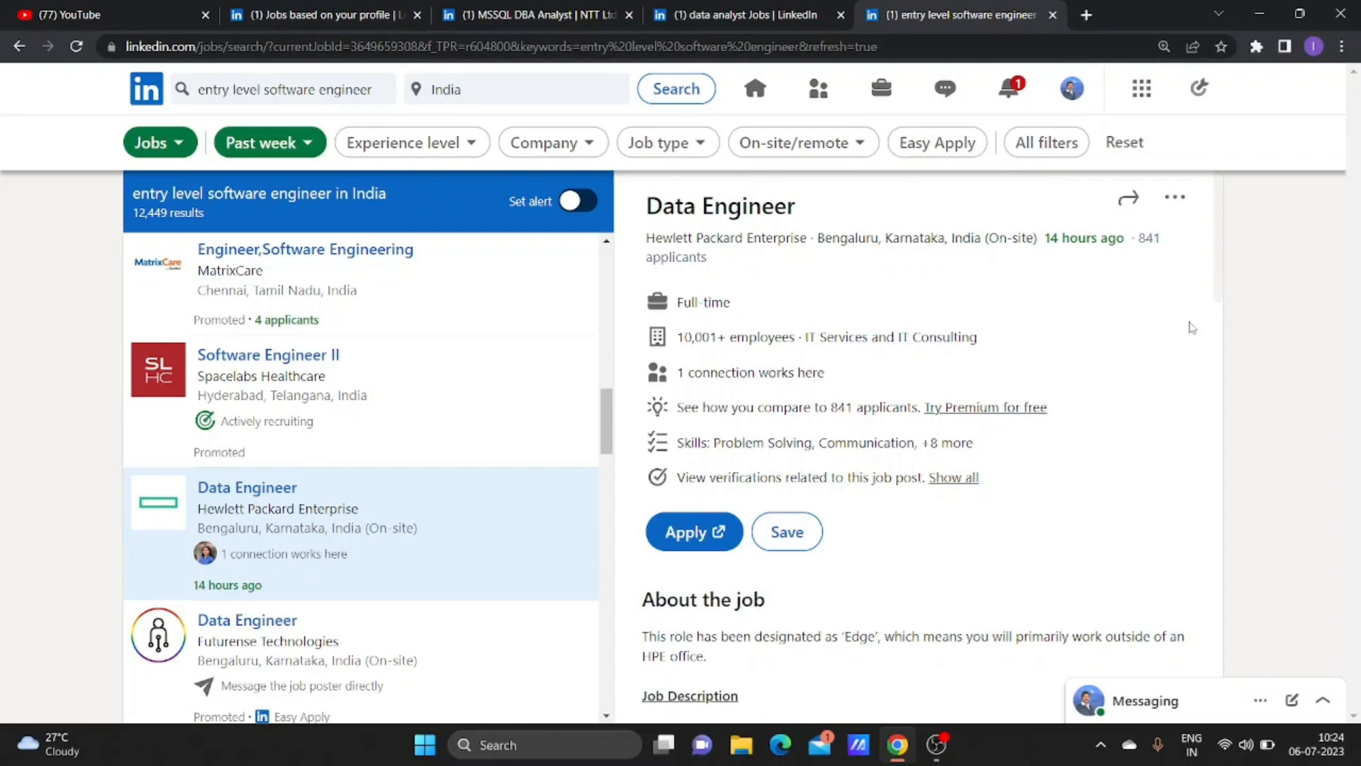
mouse_move(1211, 339)
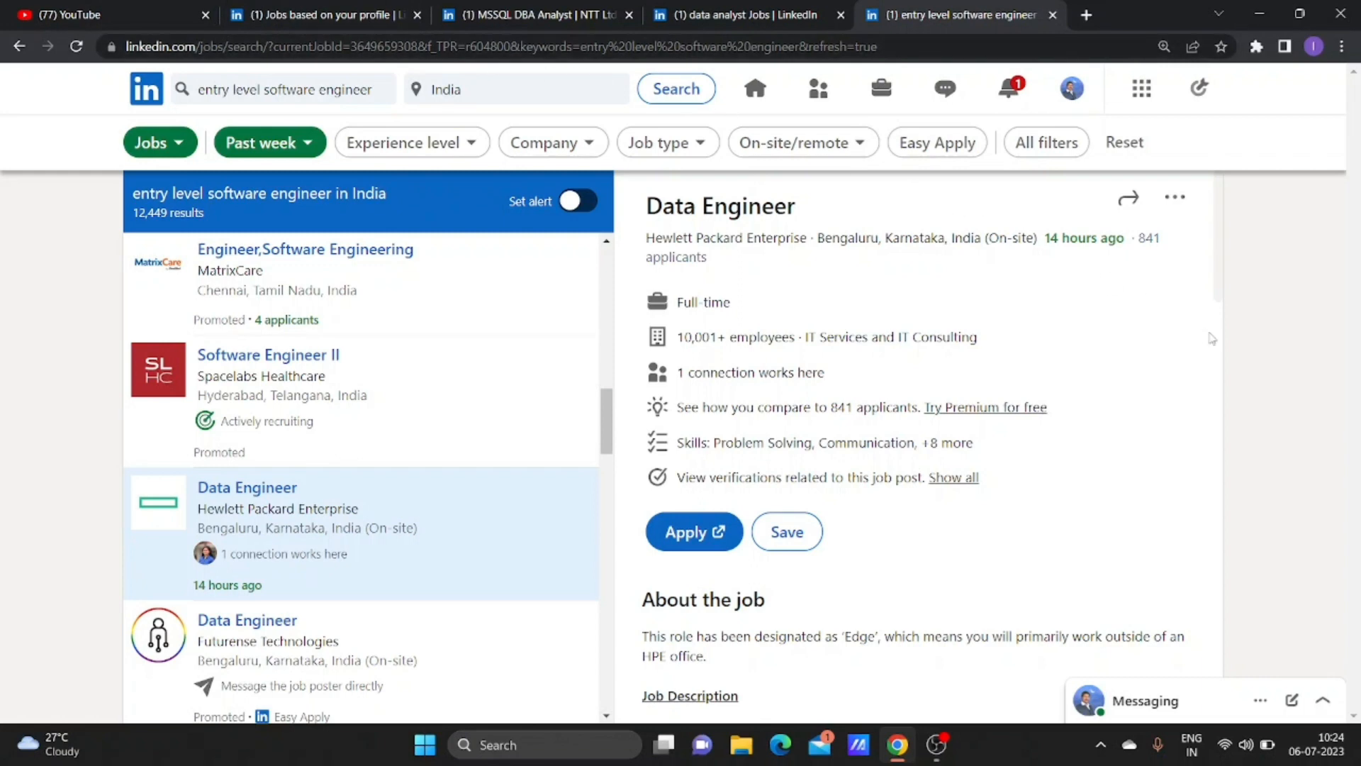
mouse_move(647, 219)
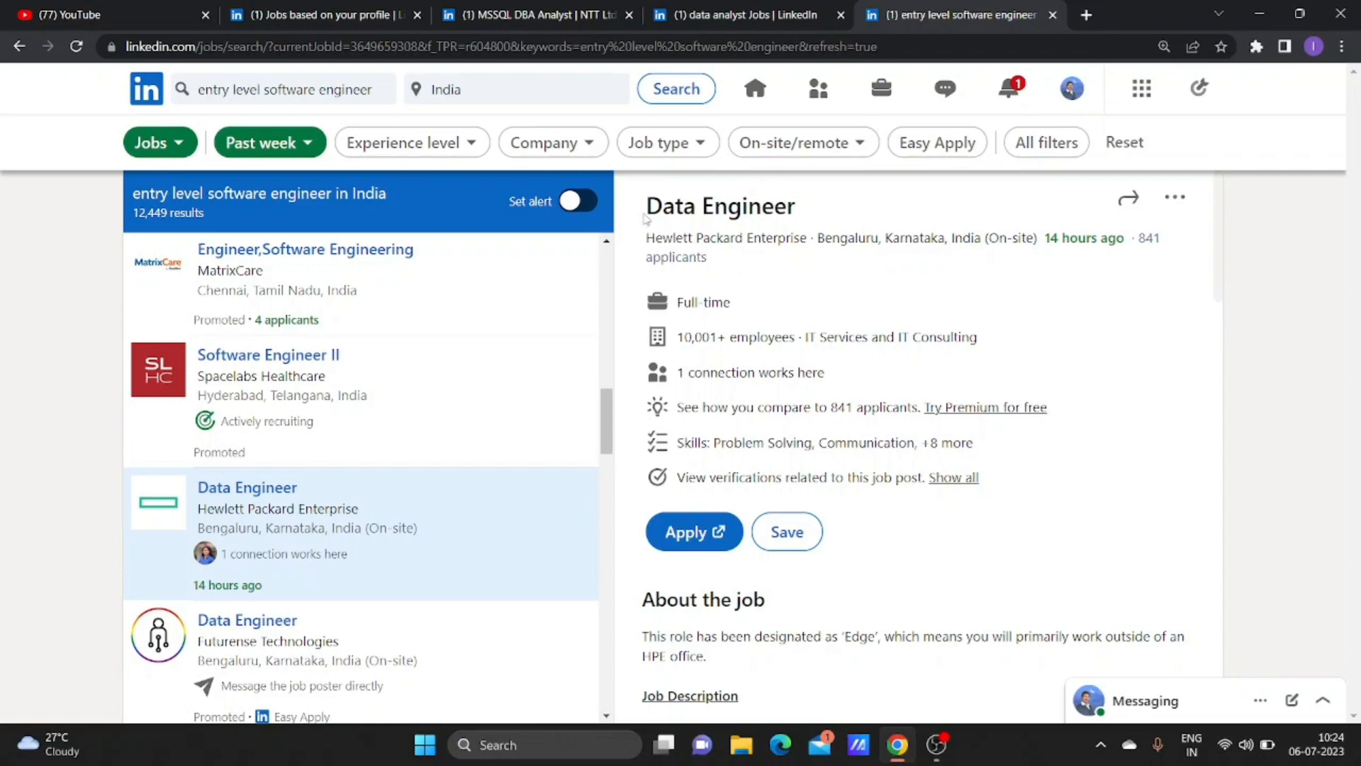
mouse_move(812, 288)
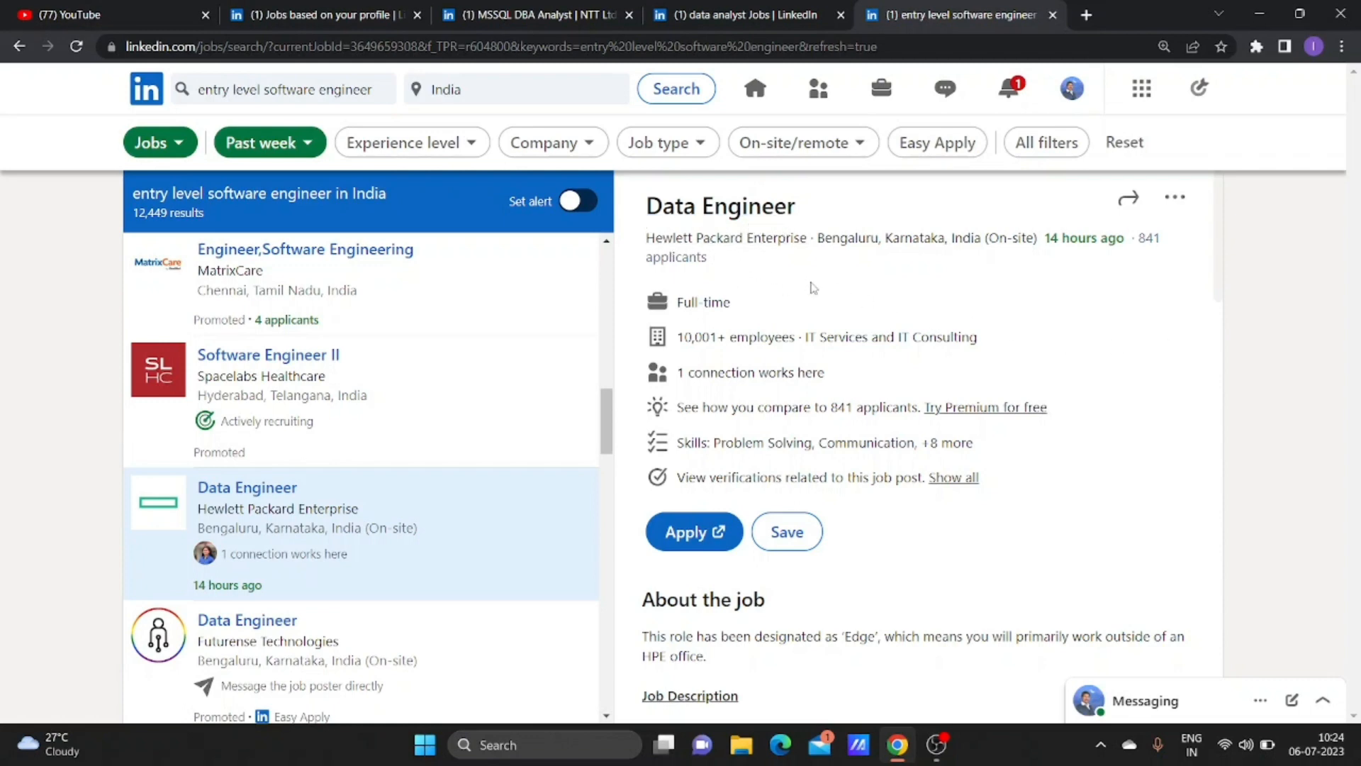
mouse_move(742, 265)
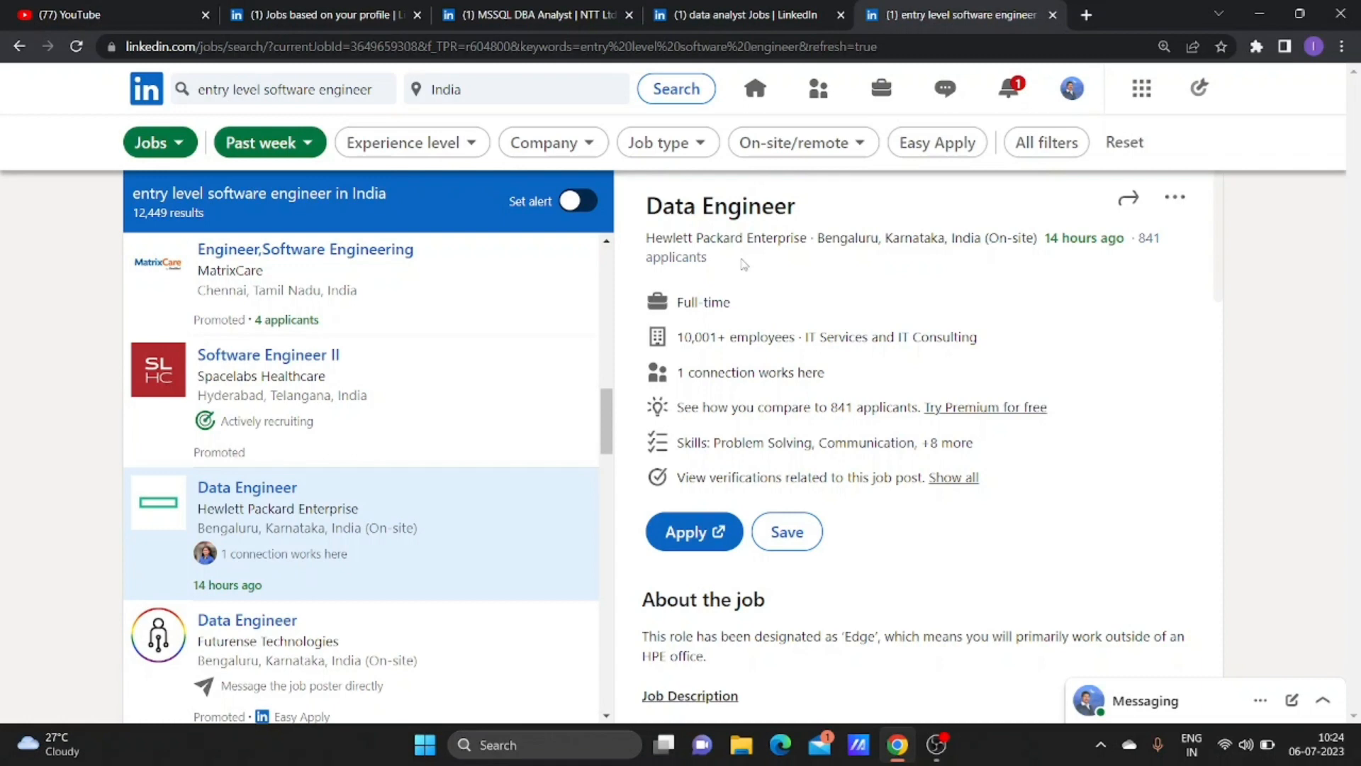
mouse_move(770, 252)
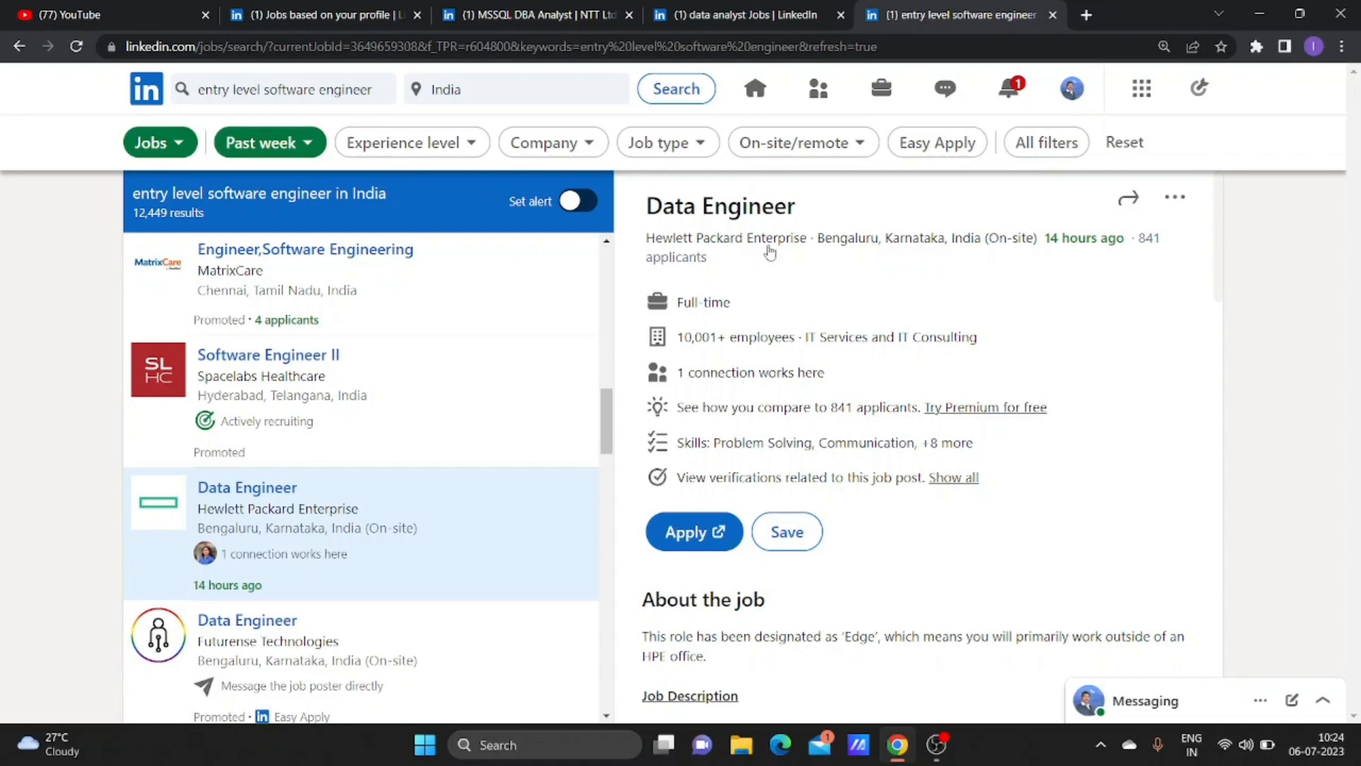
mouse_move(961, 258)
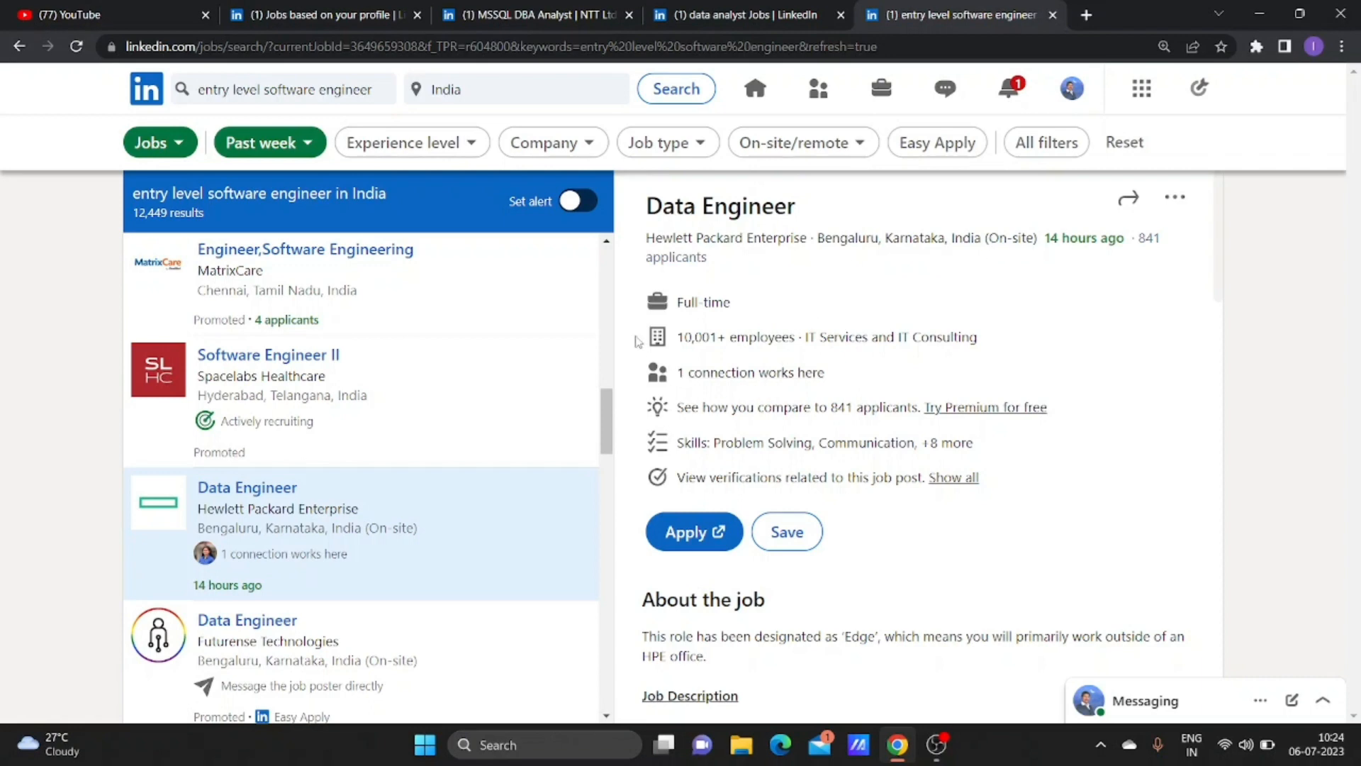
Highlight the 'Typically 0-2 years experience' line under Education And Experience Required, reading on through the description.
scroll(down, 3)
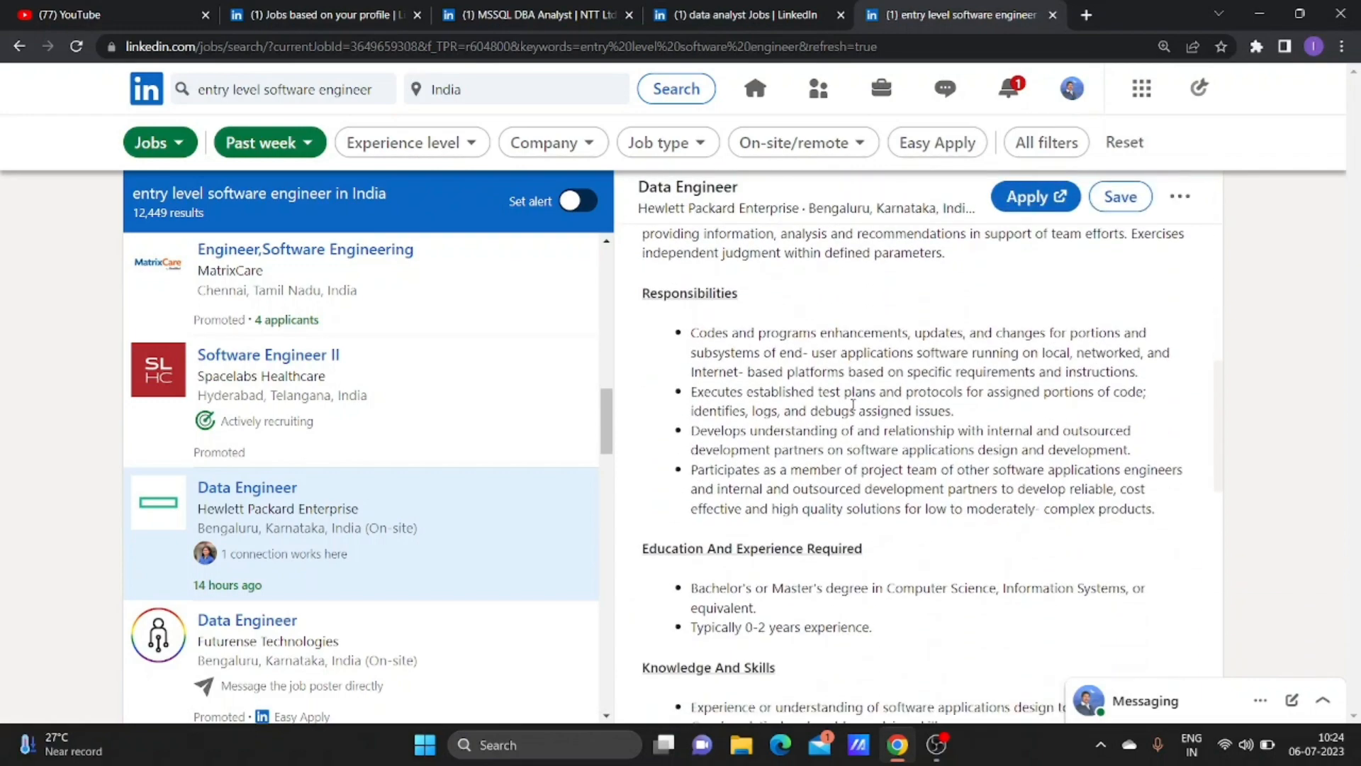
scroll(down, 3)
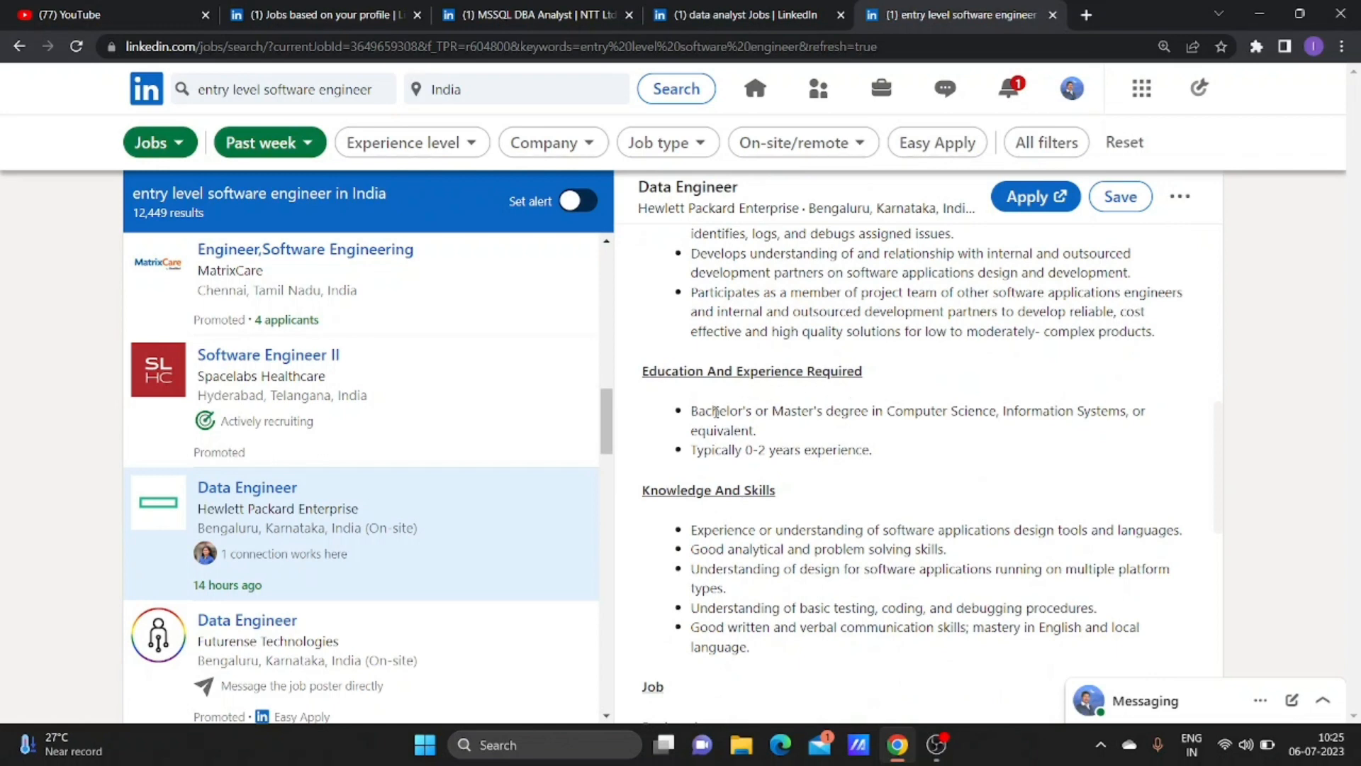
mouse_move(1004, 411)
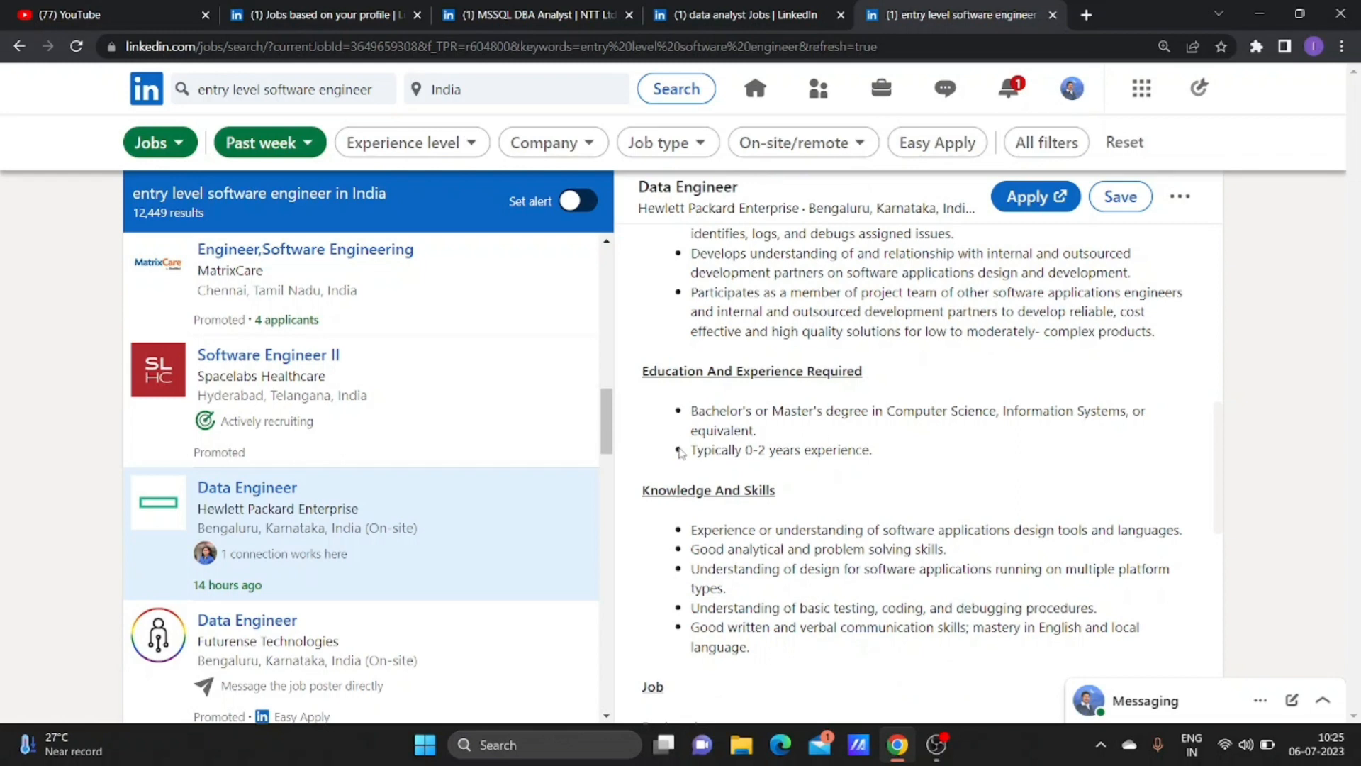
double_click(842, 449)
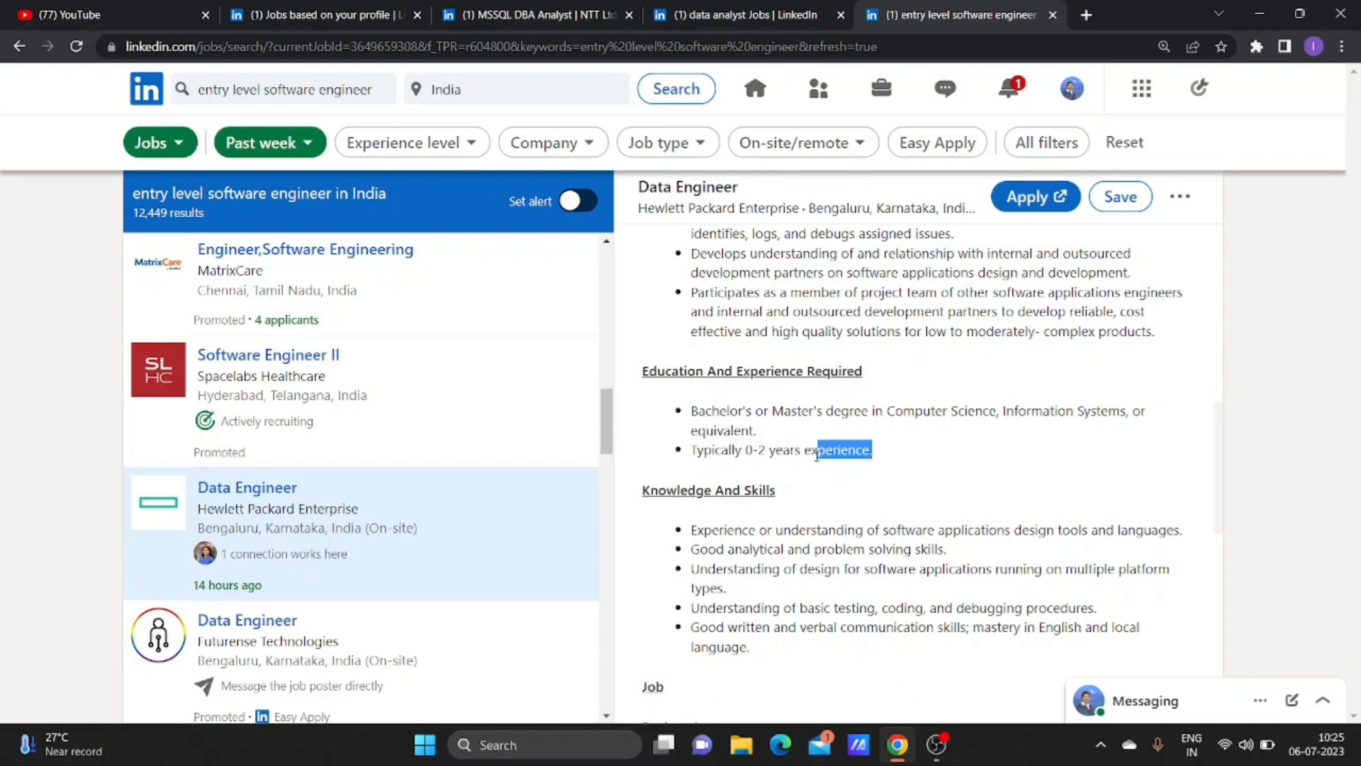
scroll(down, 3)
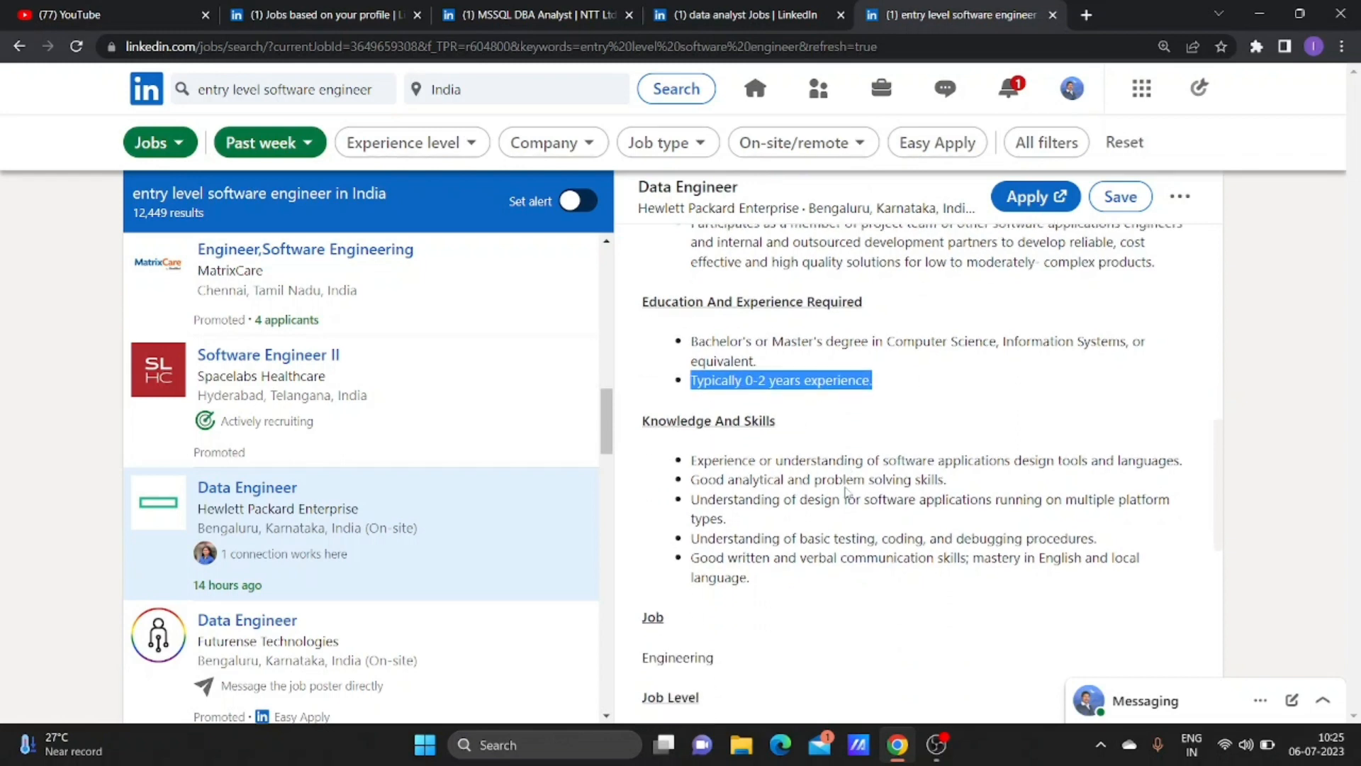
scroll(down, 3)
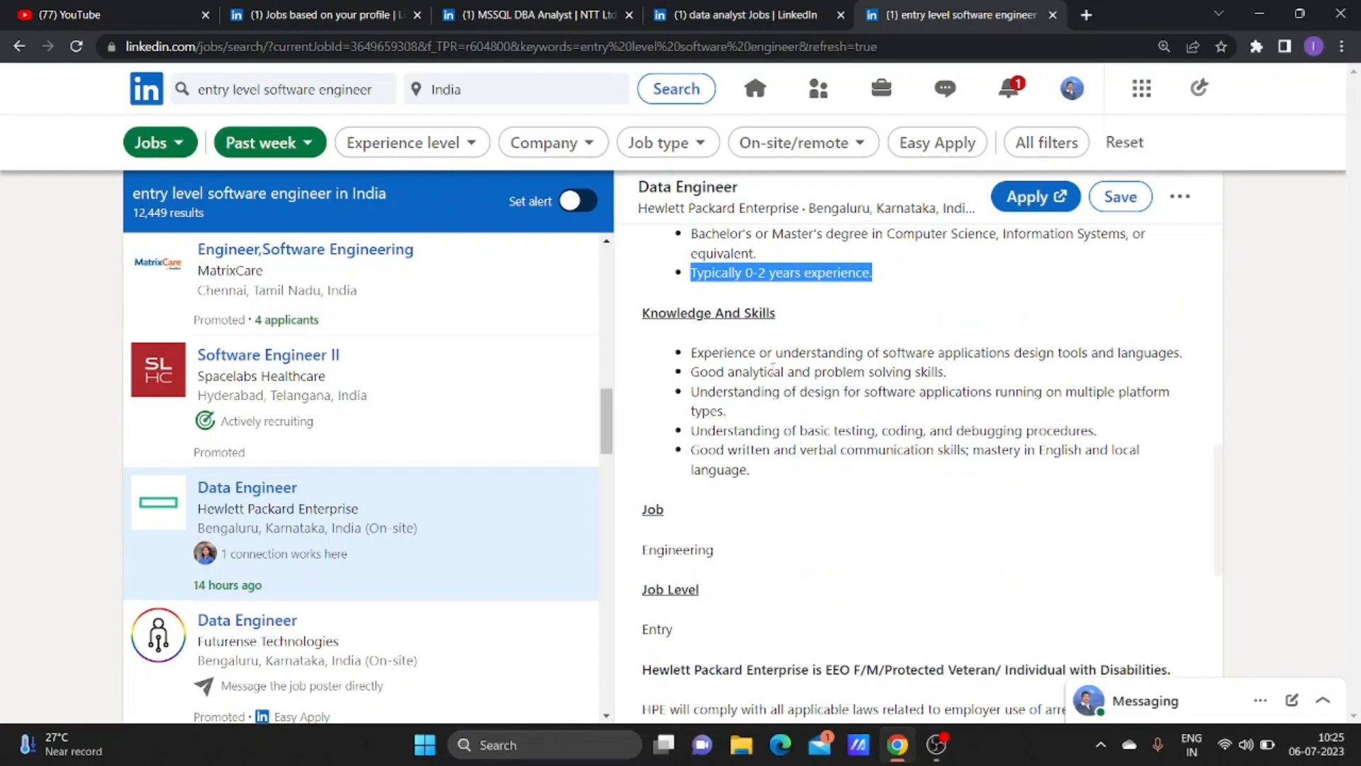
mouse_move(999, 367)
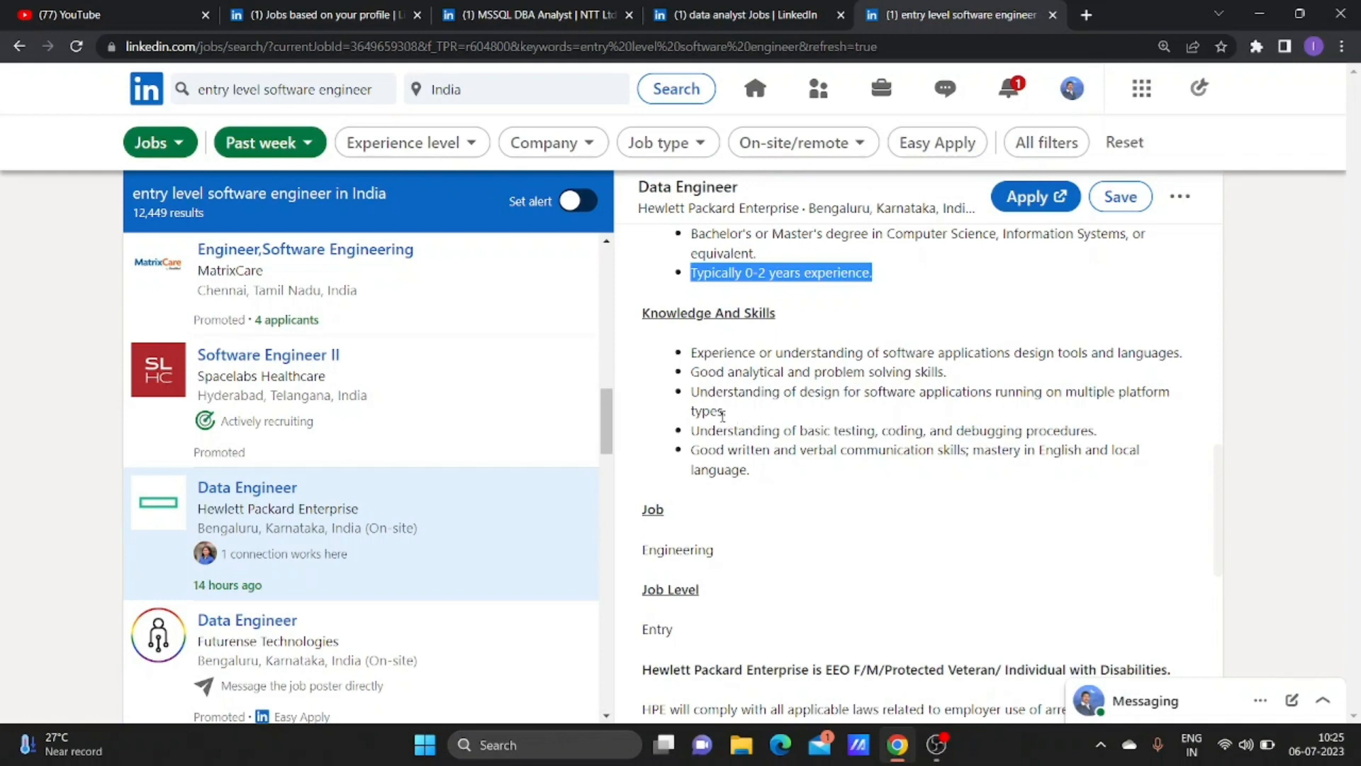
mouse_move(850, 441)
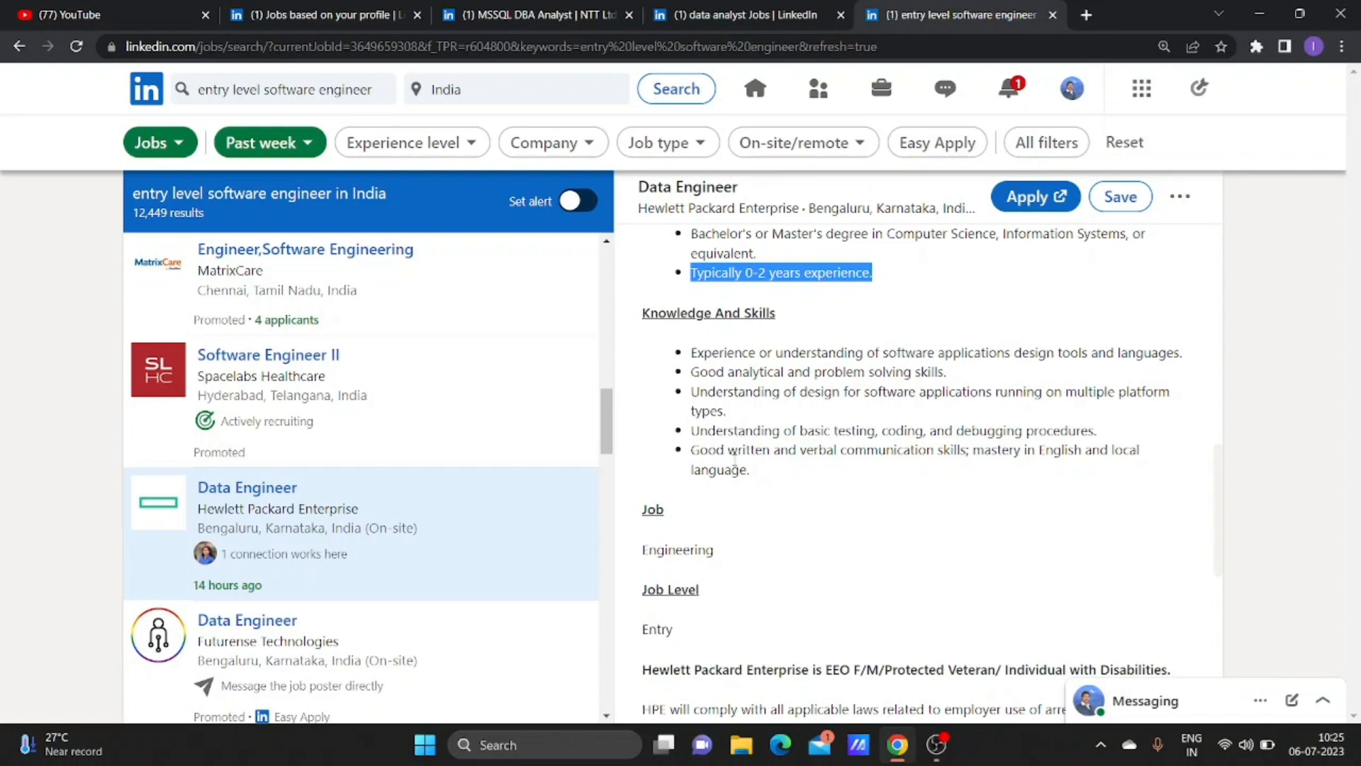
mouse_move(1007, 467)
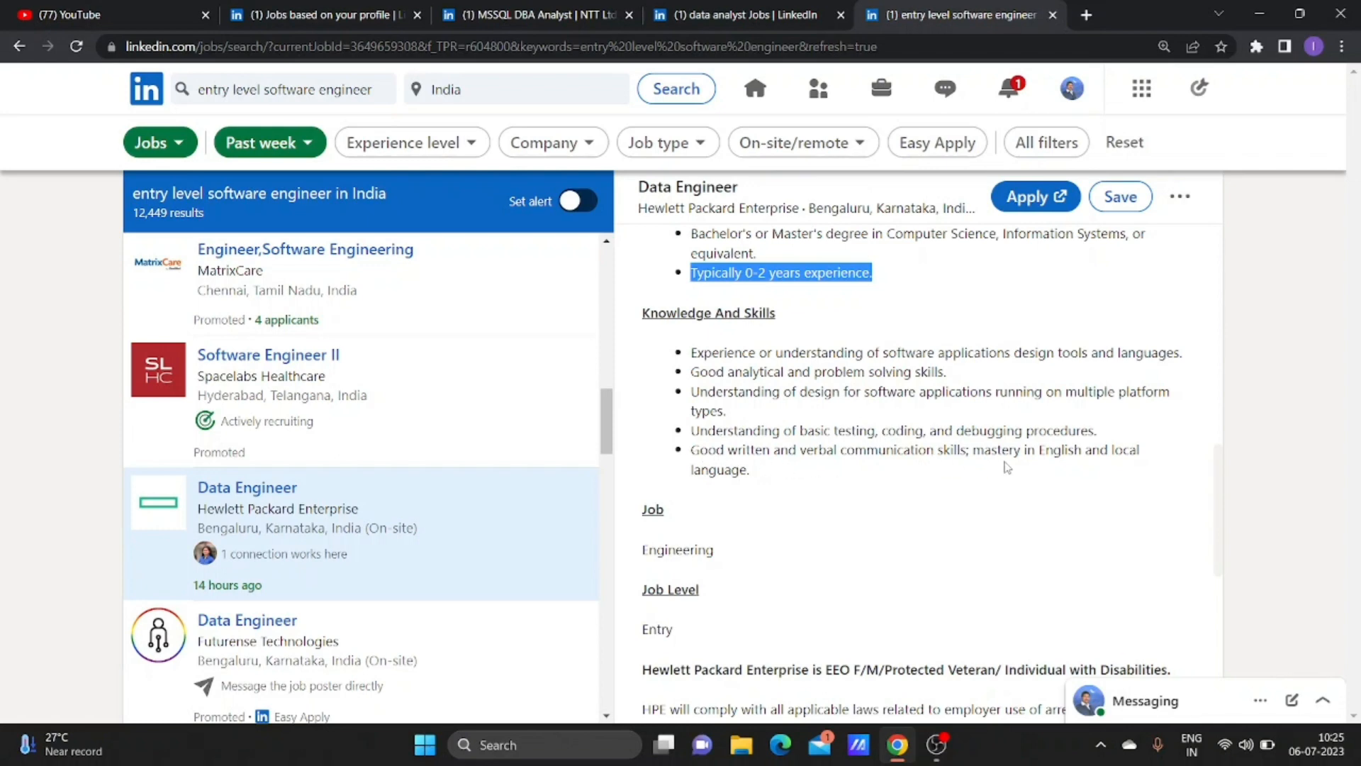
scroll(down, 3)
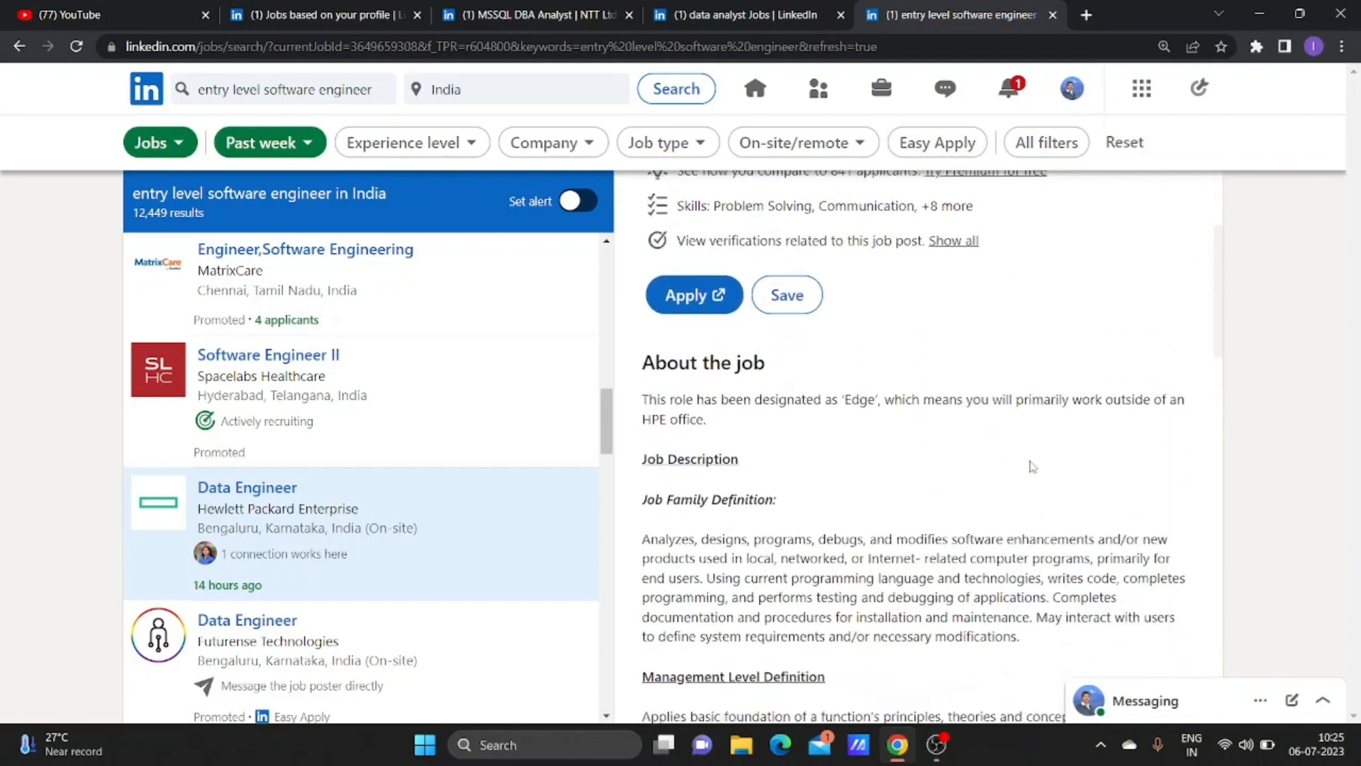
scroll(down, 3)
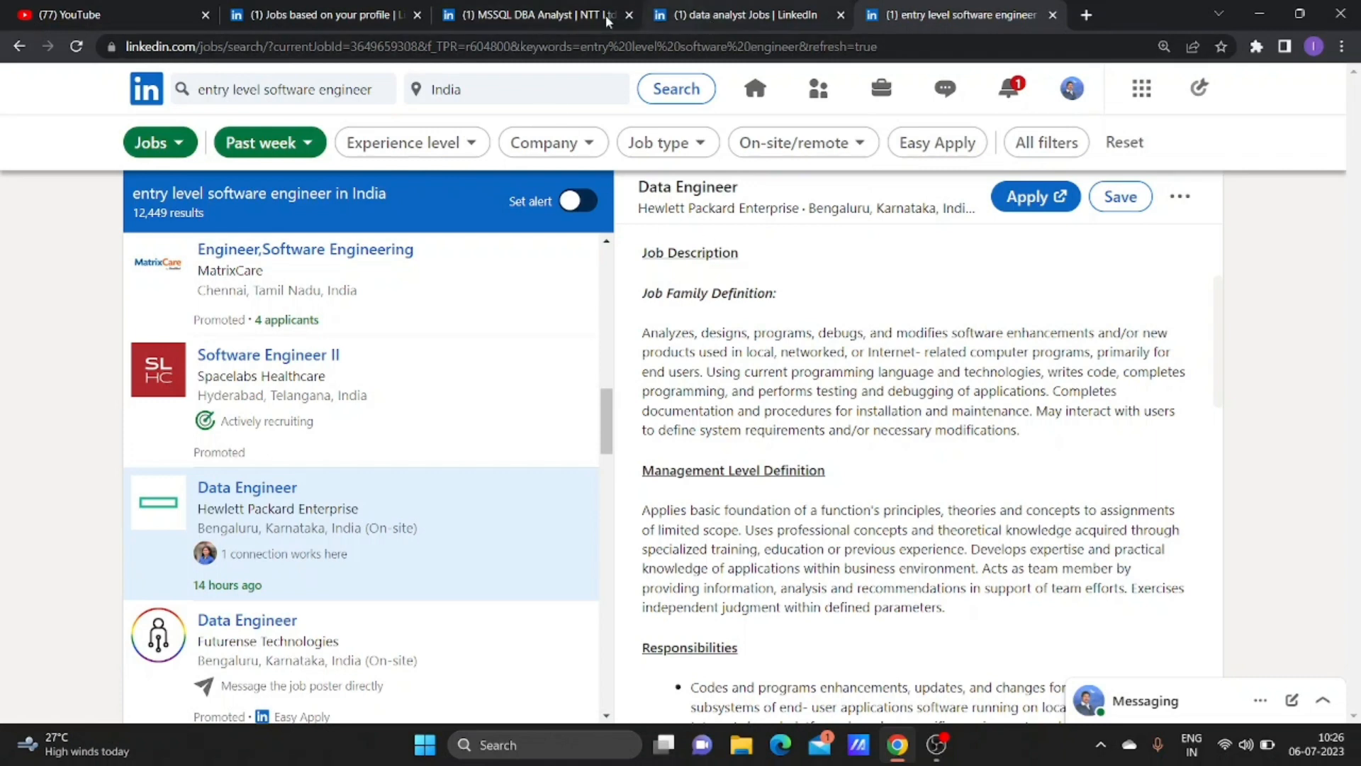
Switch to the entry-level data analyst search showing ITC Infotech's Data Engineer posting.
click(741, 14)
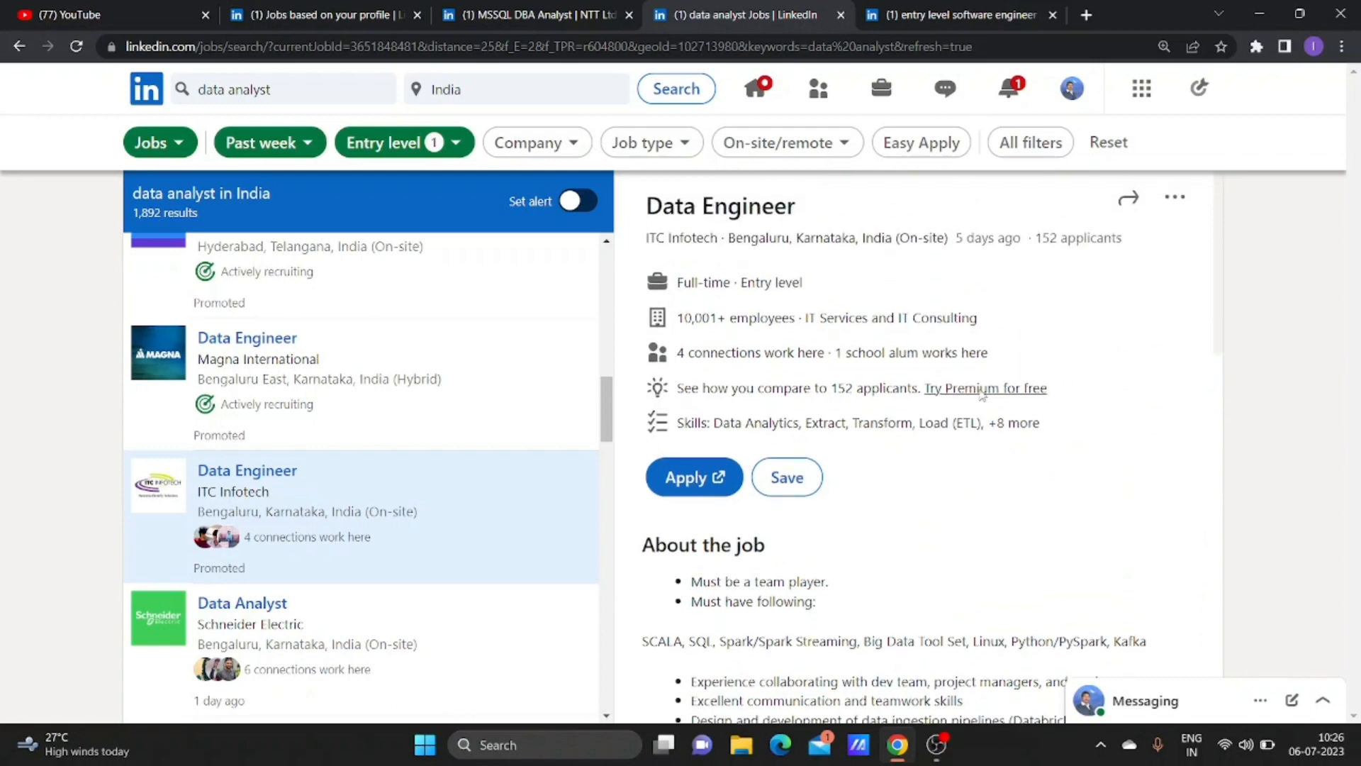
mouse_move(947, 361)
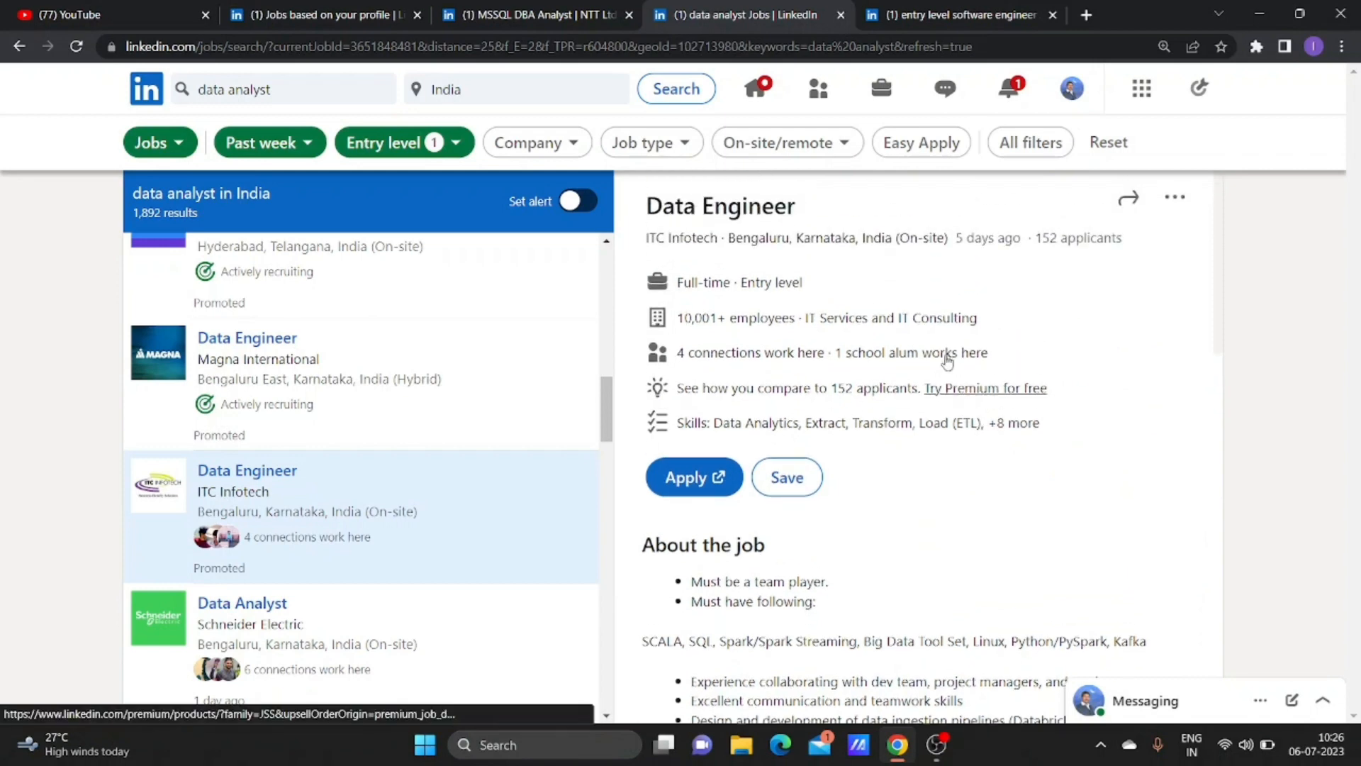
mouse_move(680, 238)
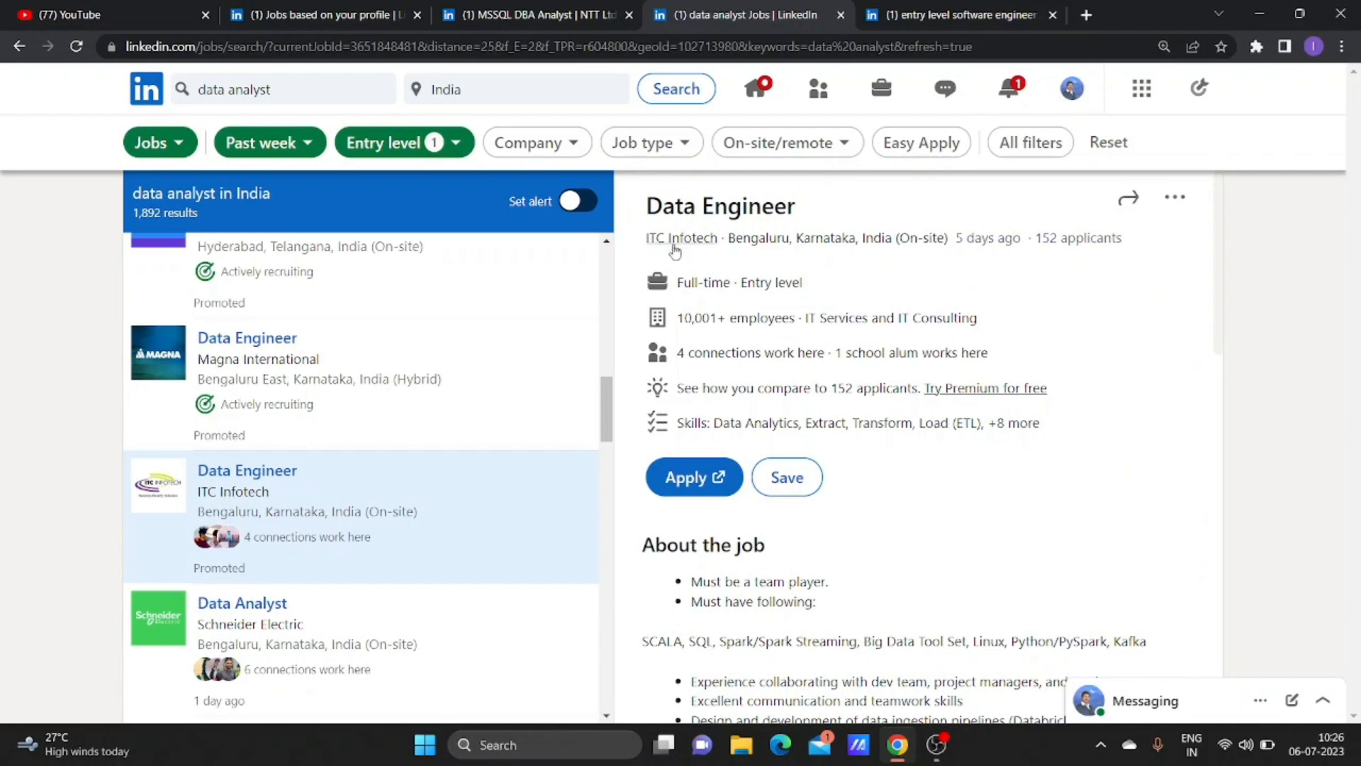
mouse_move(721, 252)
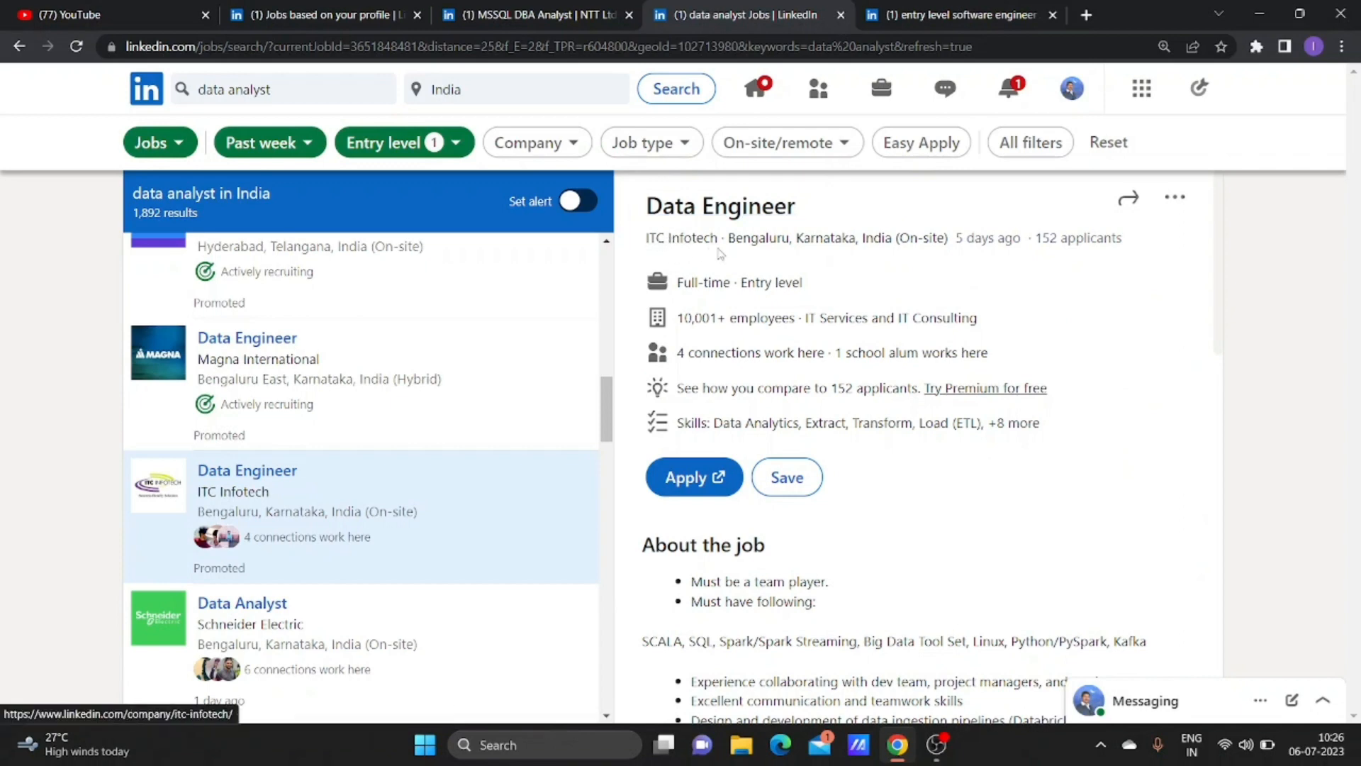
mouse_move(906, 475)
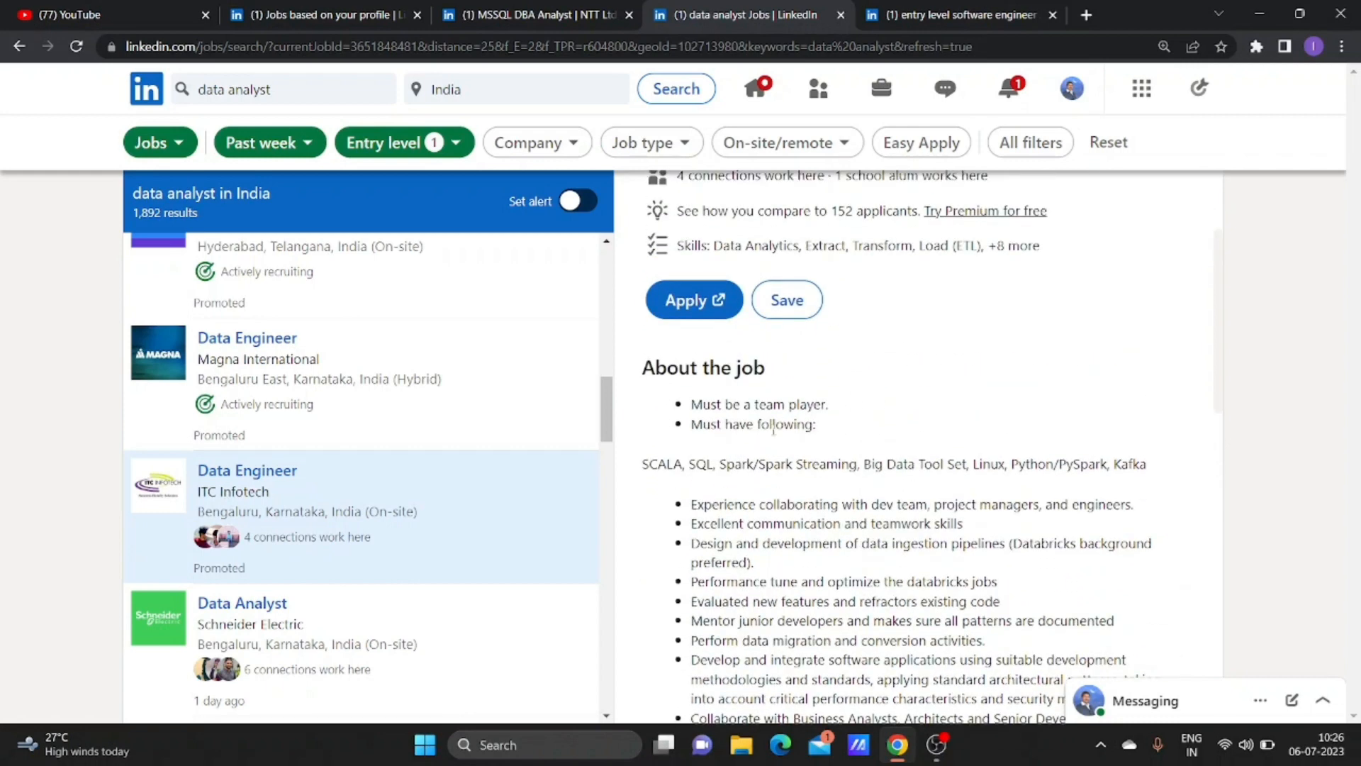
Highlight the must-have SCALA through Kafka skills line, then move on to the NTT MSSQL DBA Analyst posting.
drag(641, 464, 822, 464)
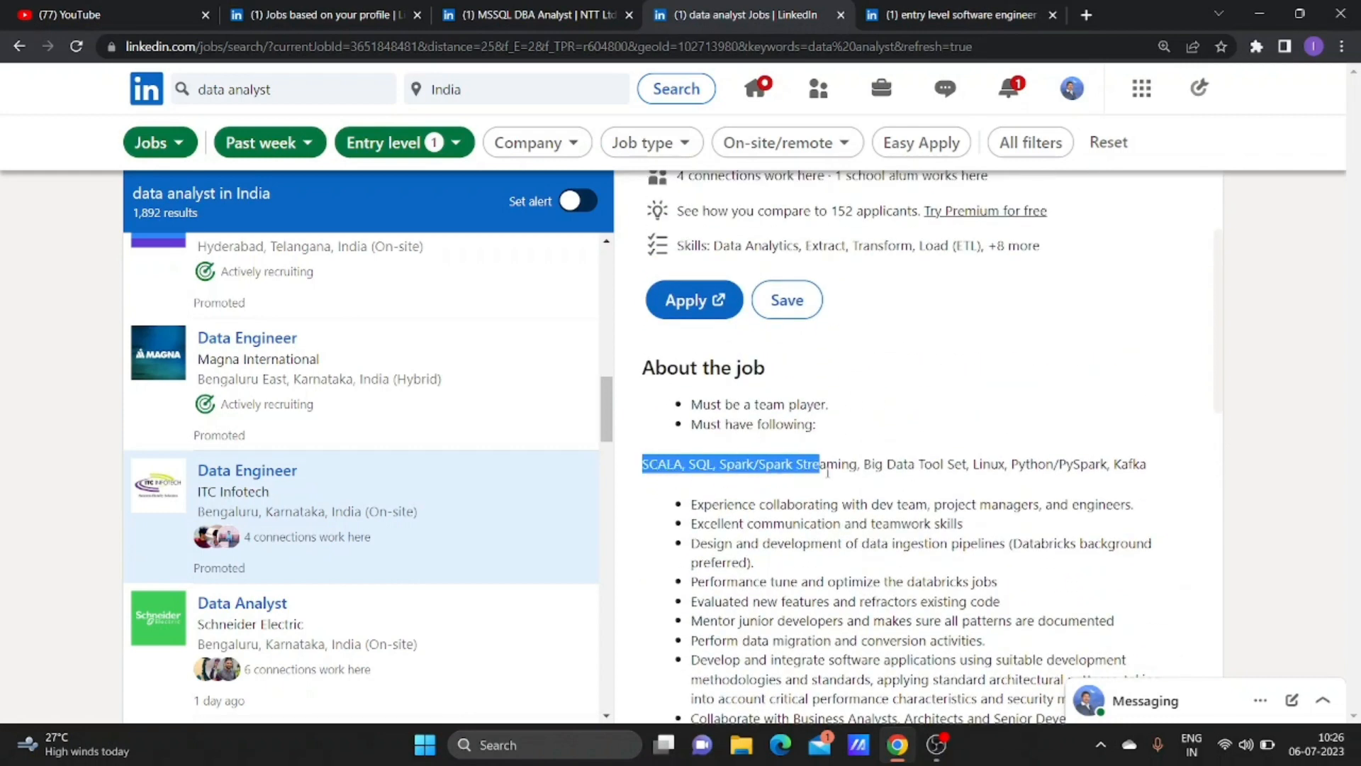
drag(814, 463, 1124, 464)
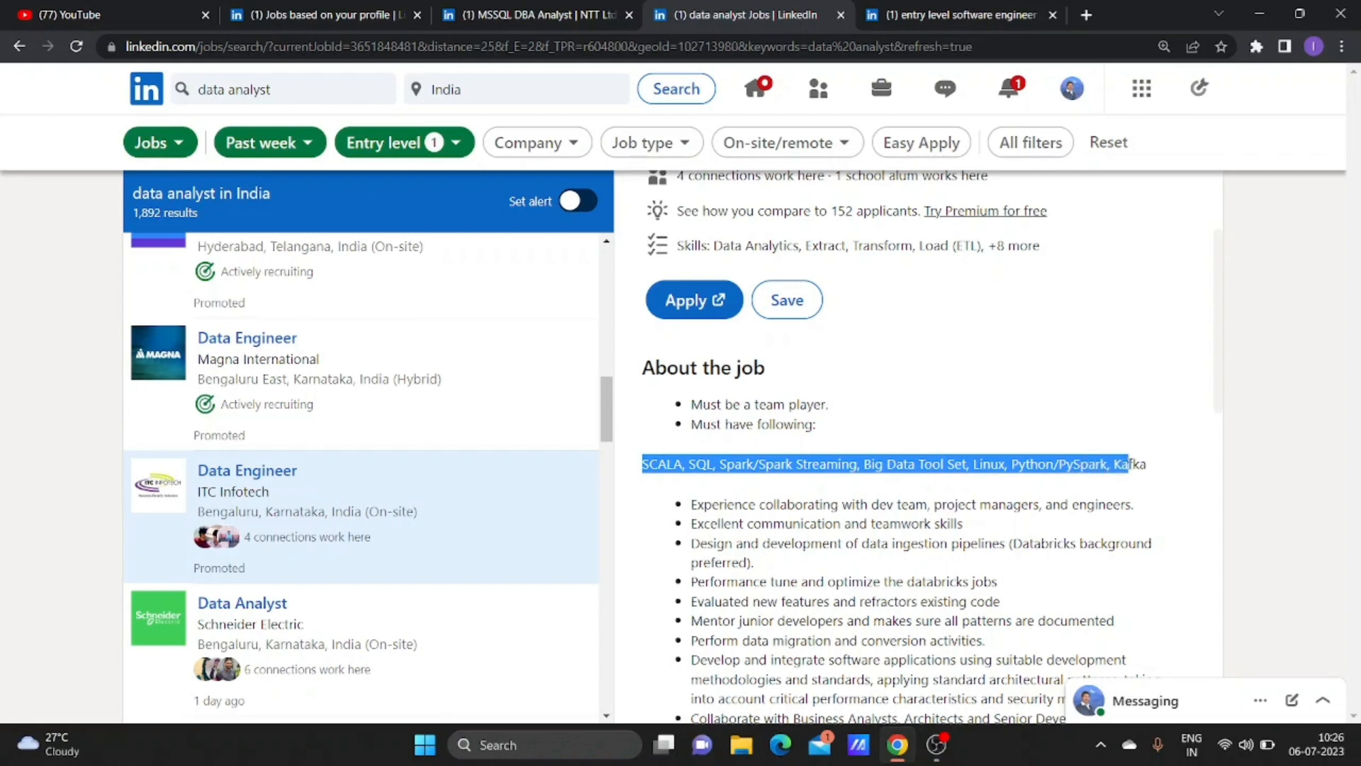
scroll(down, 3)
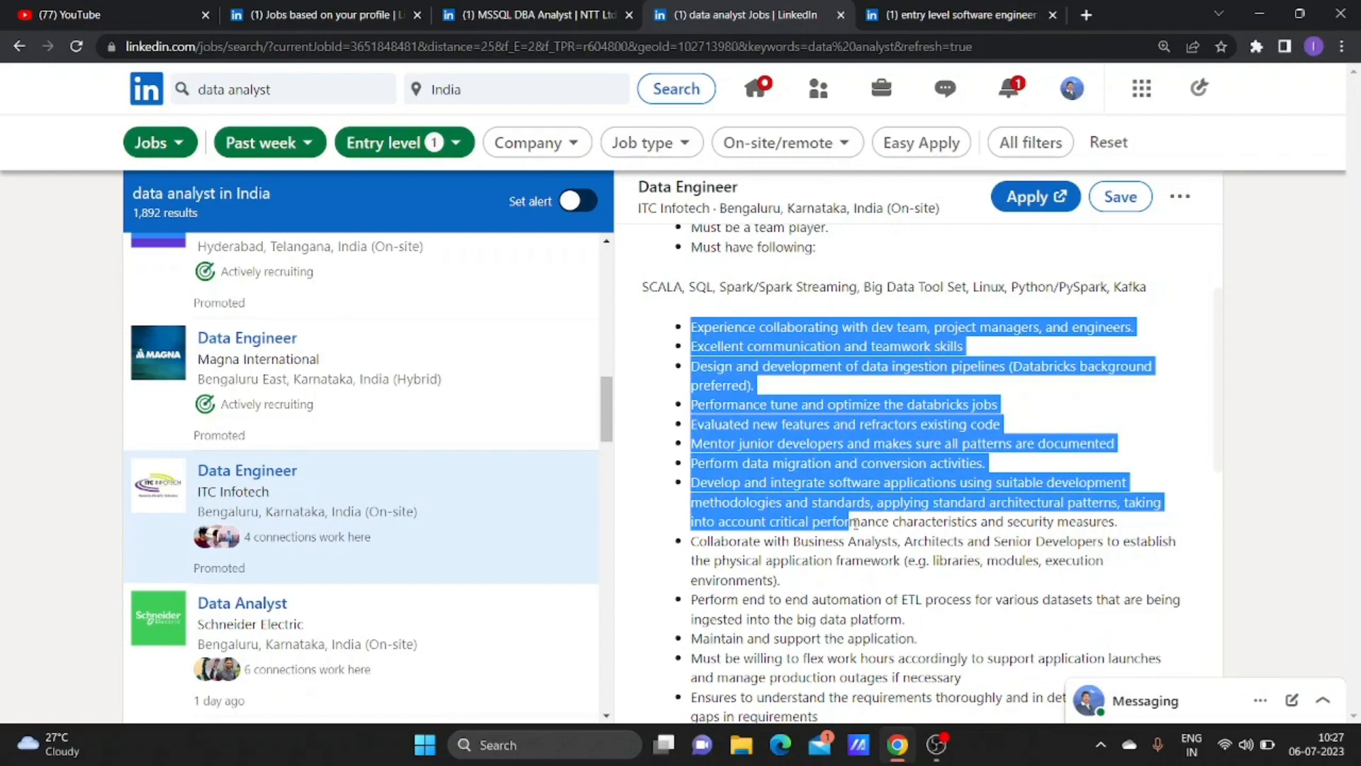
scroll(down, 3)
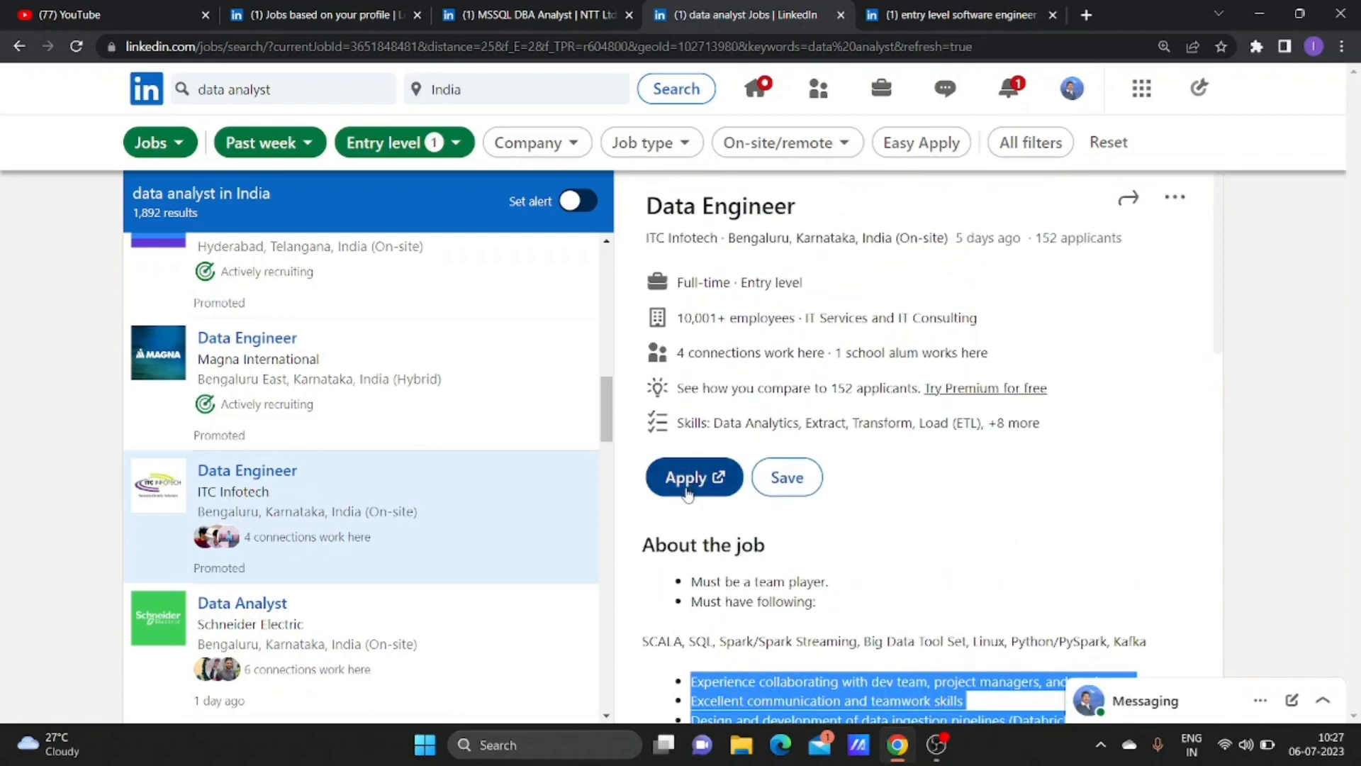
mouse_move(933, 361)
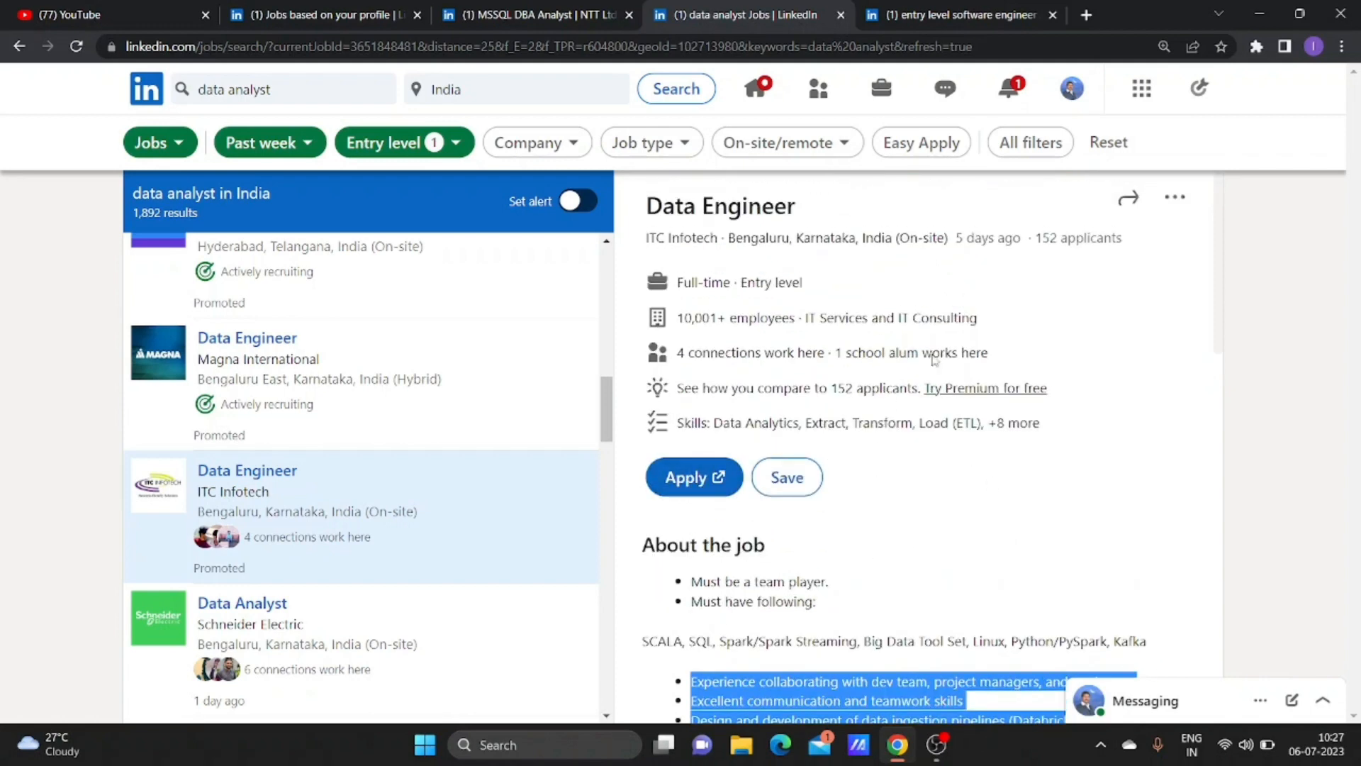
mouse_move(969, 260)
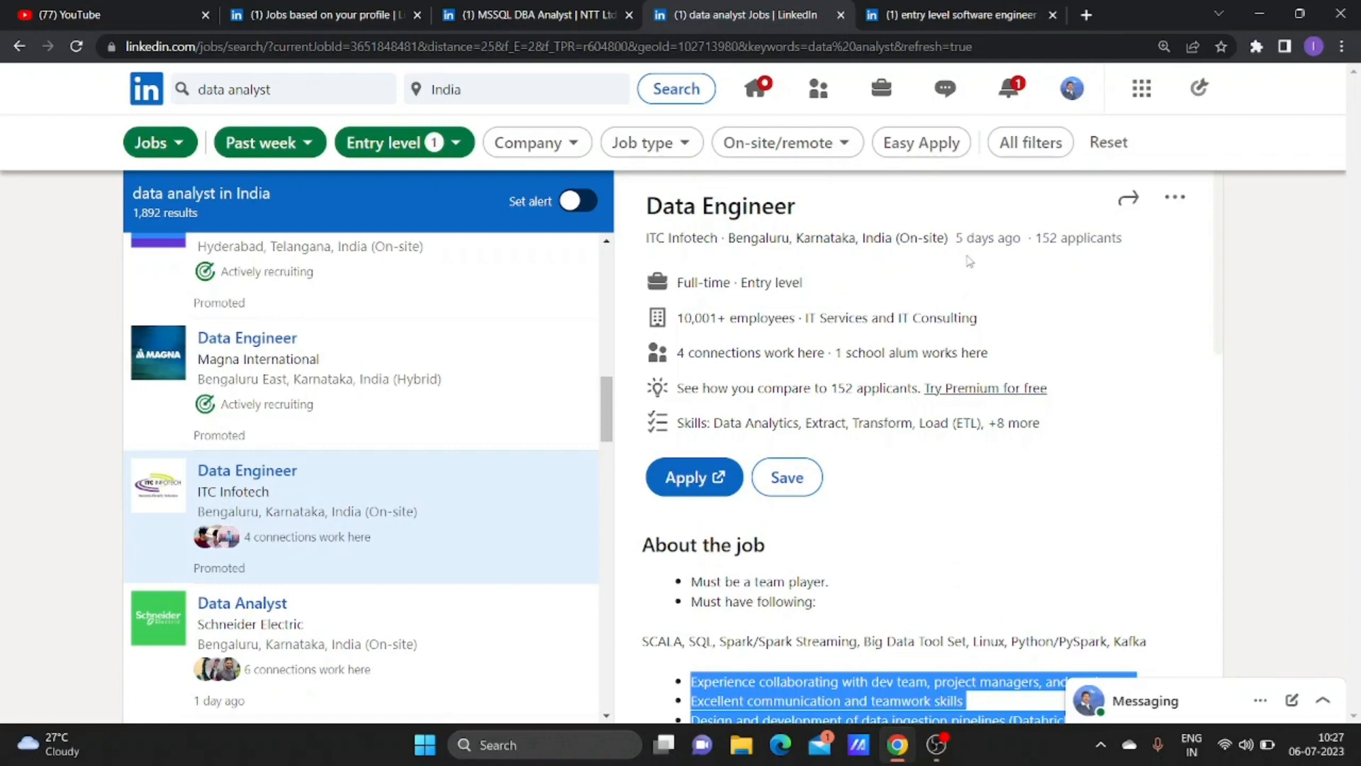
mouse_move(274, 164)
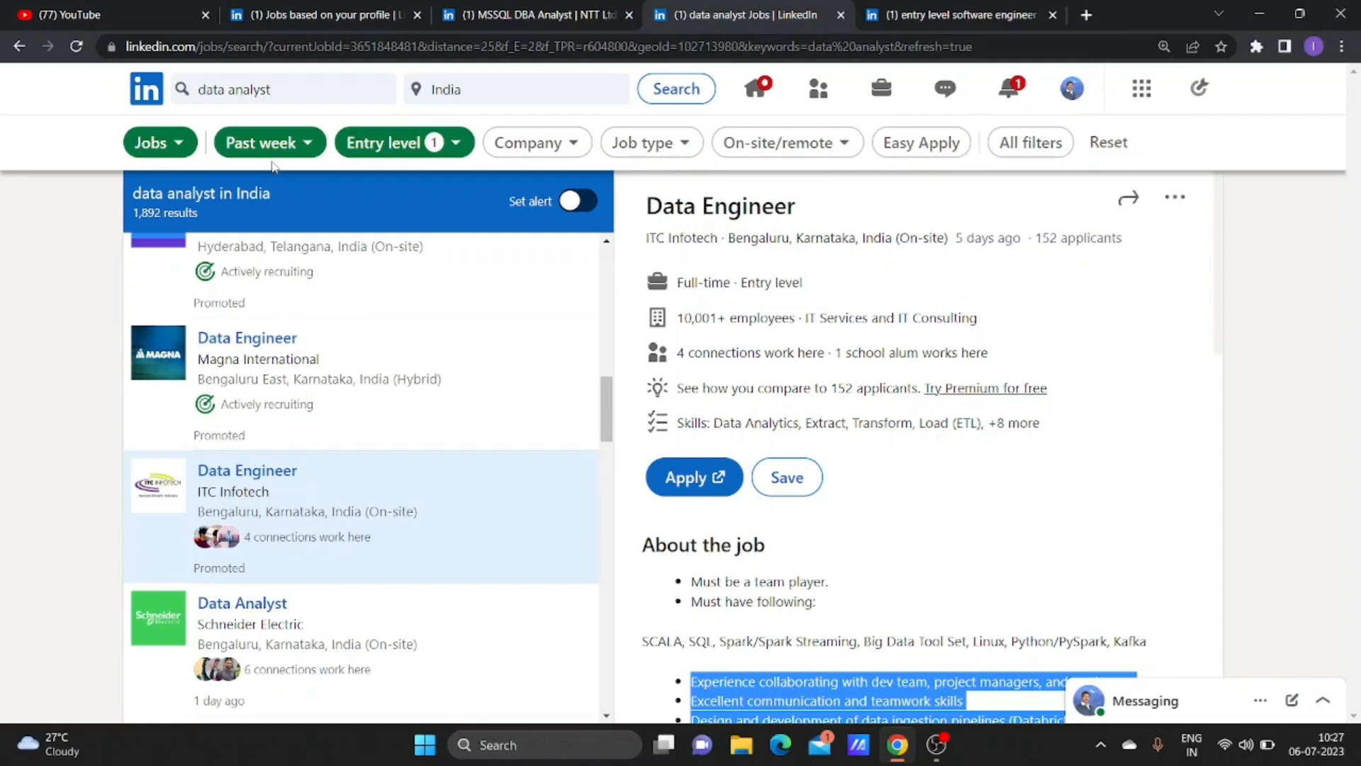
click(535, 14)
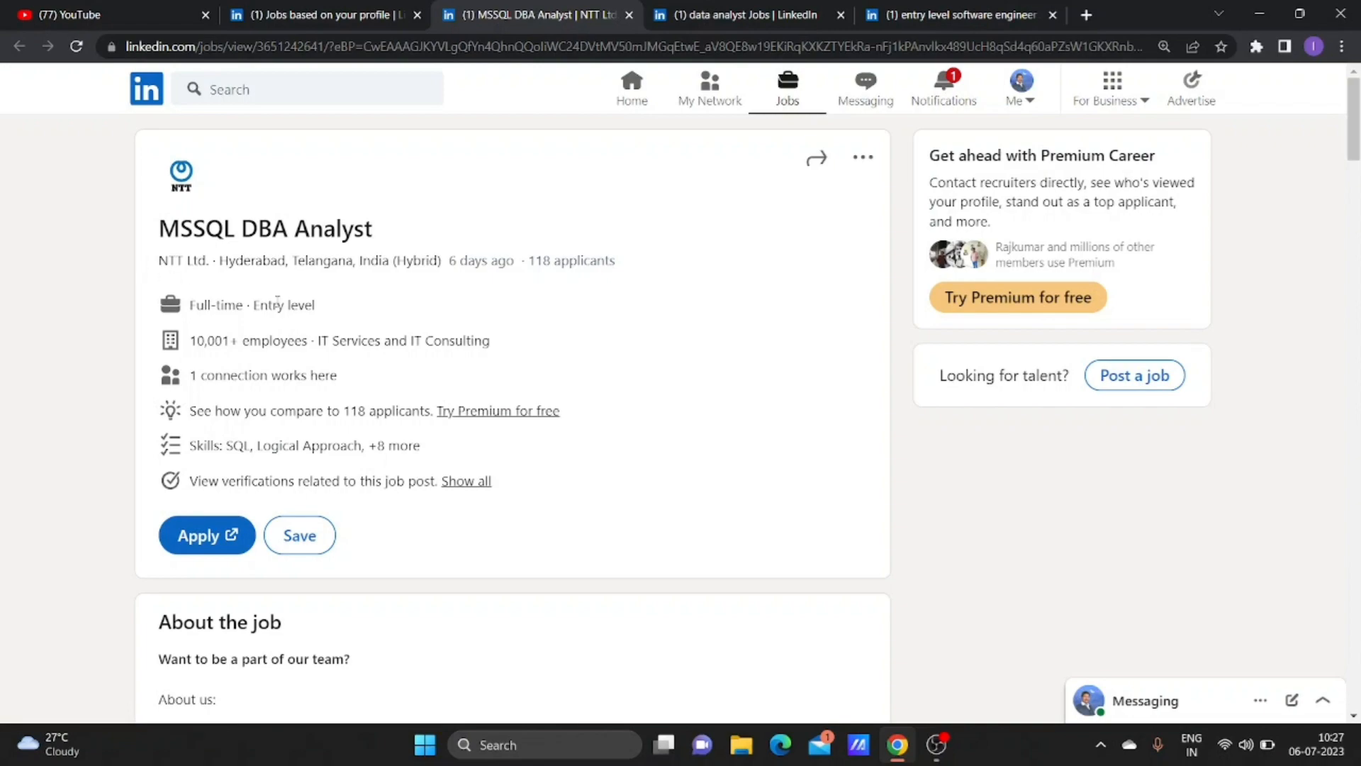
Highlight the 'MySQL or PostgreSQL Knowledge' advantage and the 'DBA Experience 2 to 5 years' requirement.
scroll(down, 3)
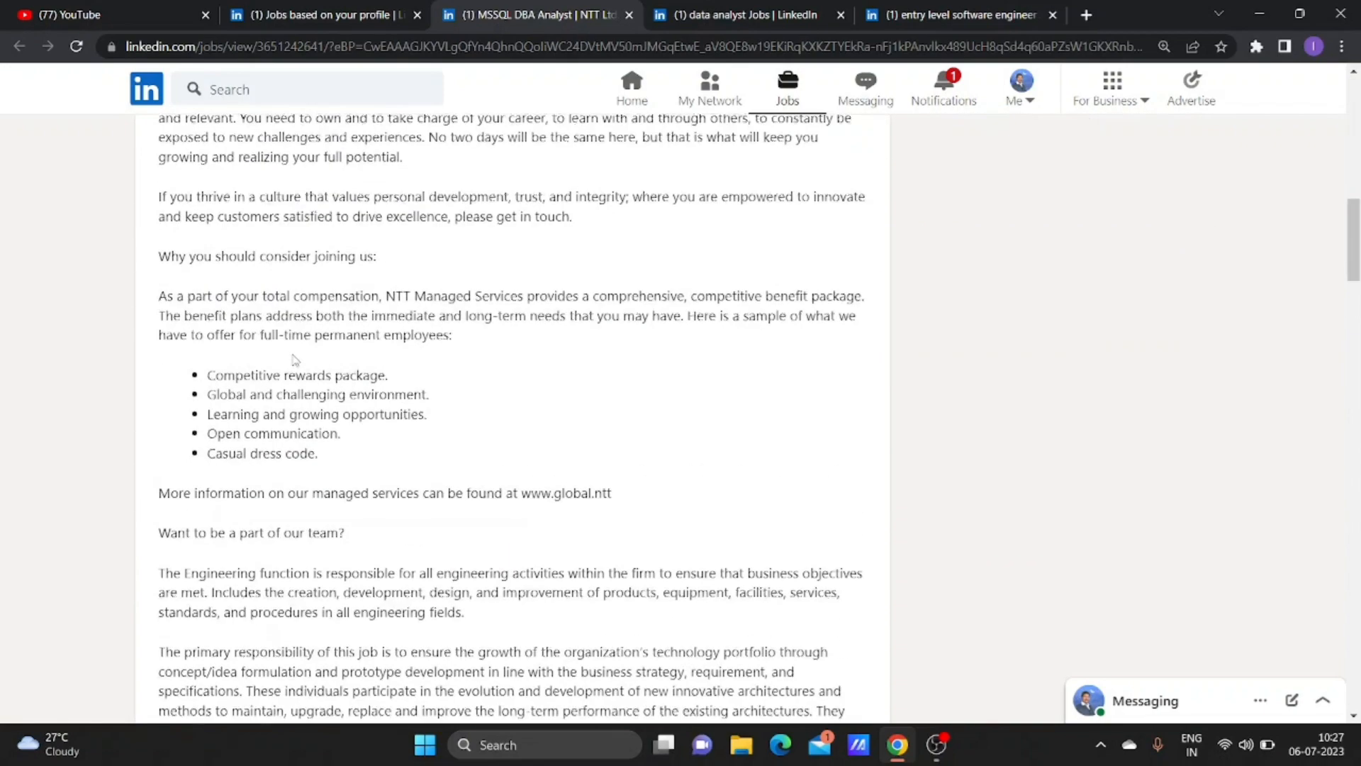
scroll(down, 3)
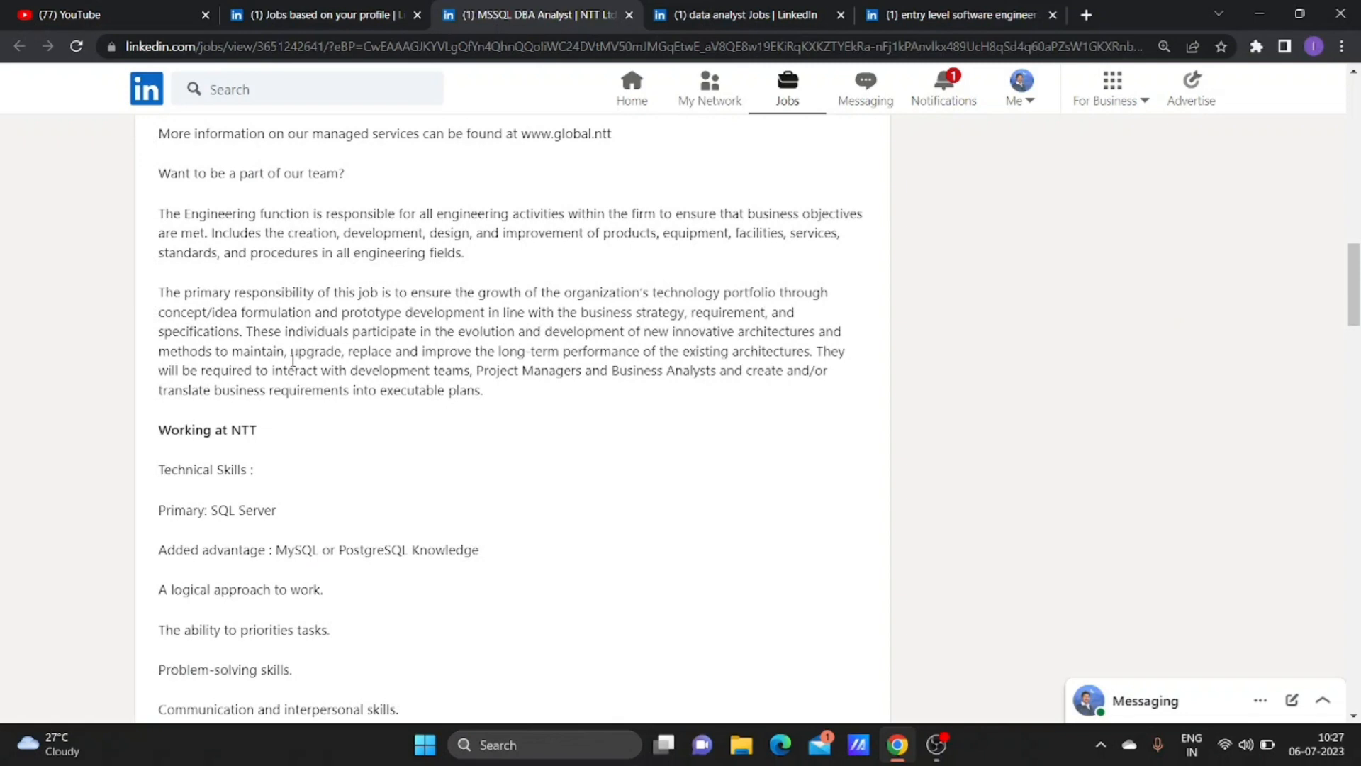
scroll(down, 3)
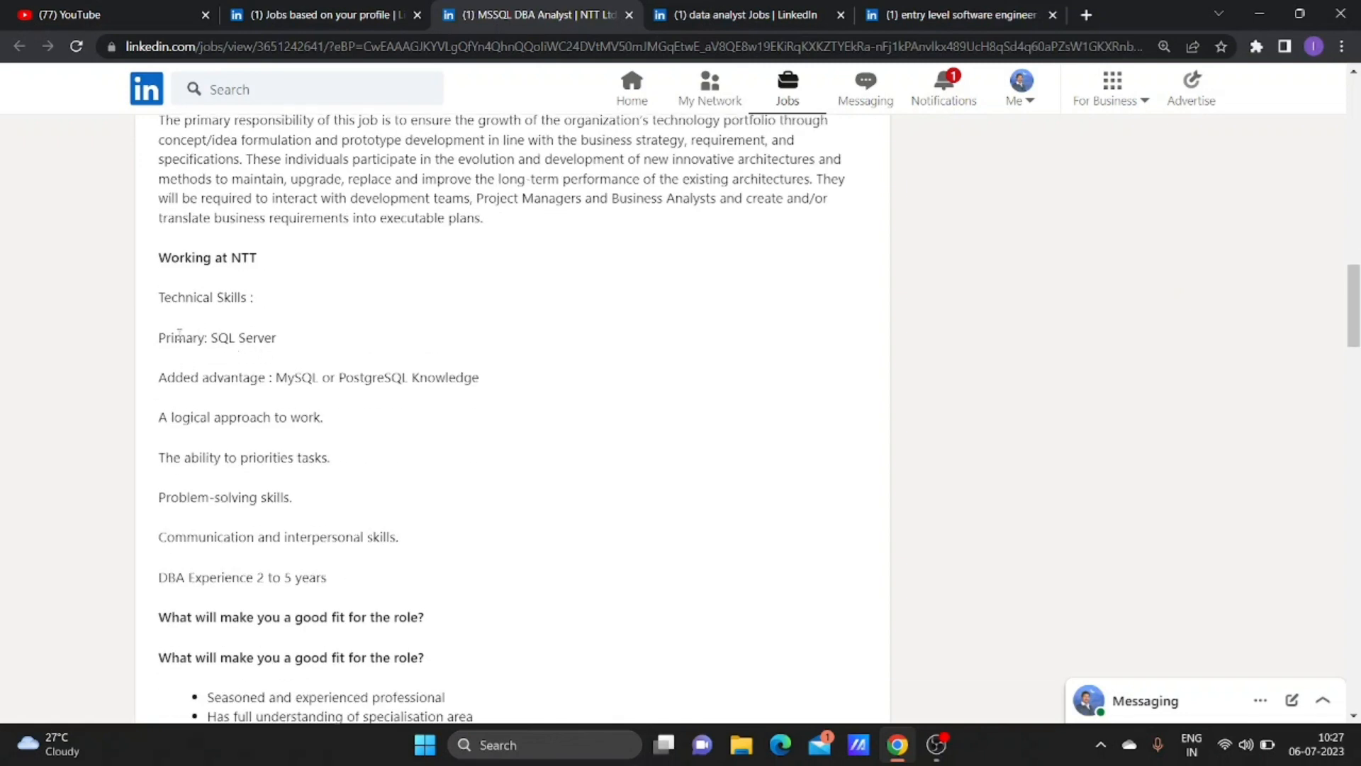
double_click(216, 338)
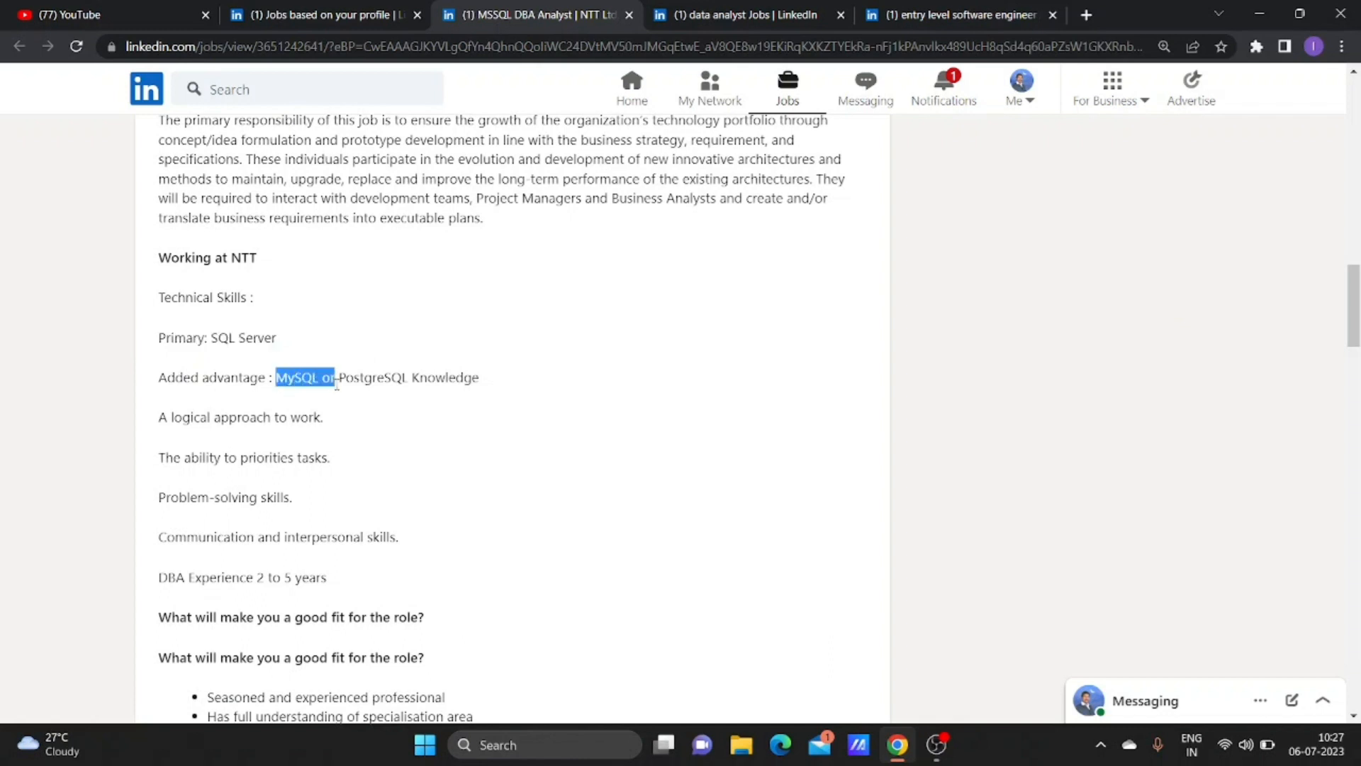
drag(334, 377, 480, 377)
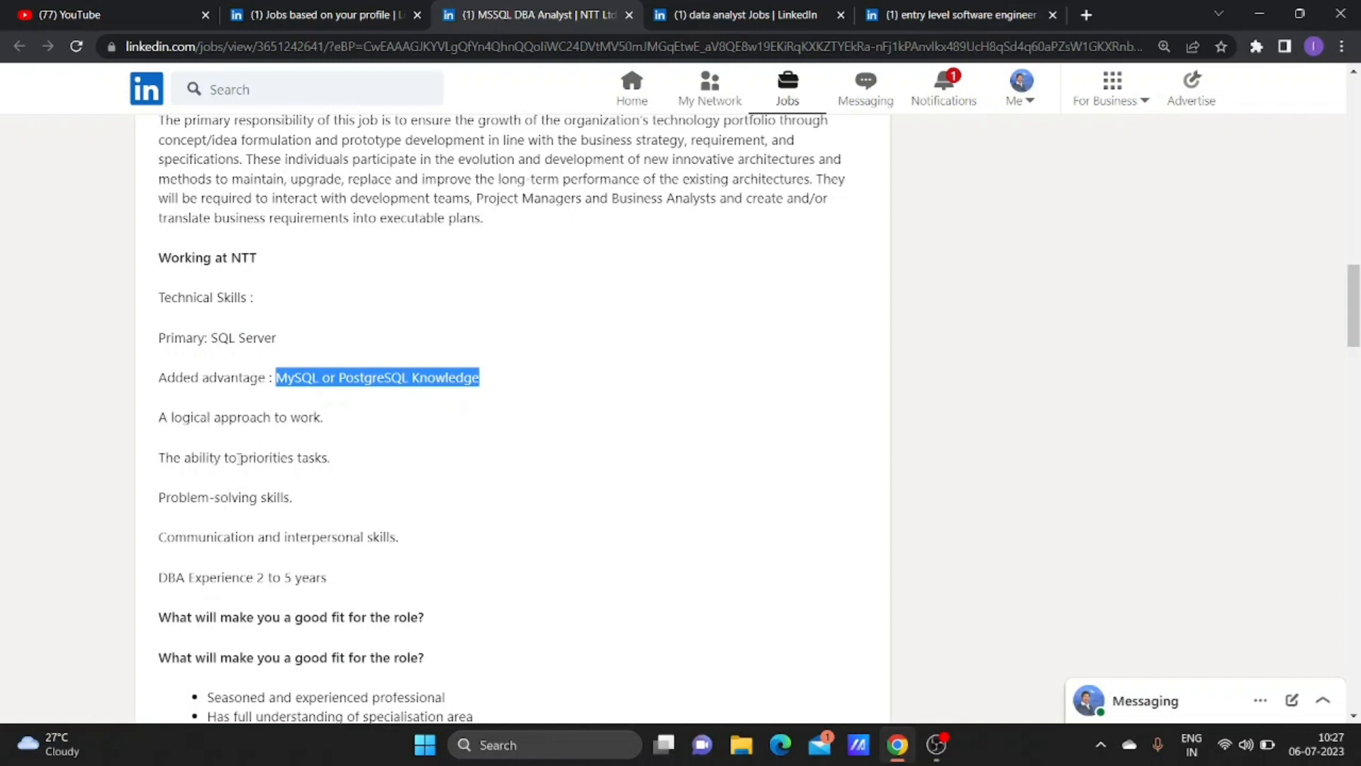
mouse_move(303, 524)
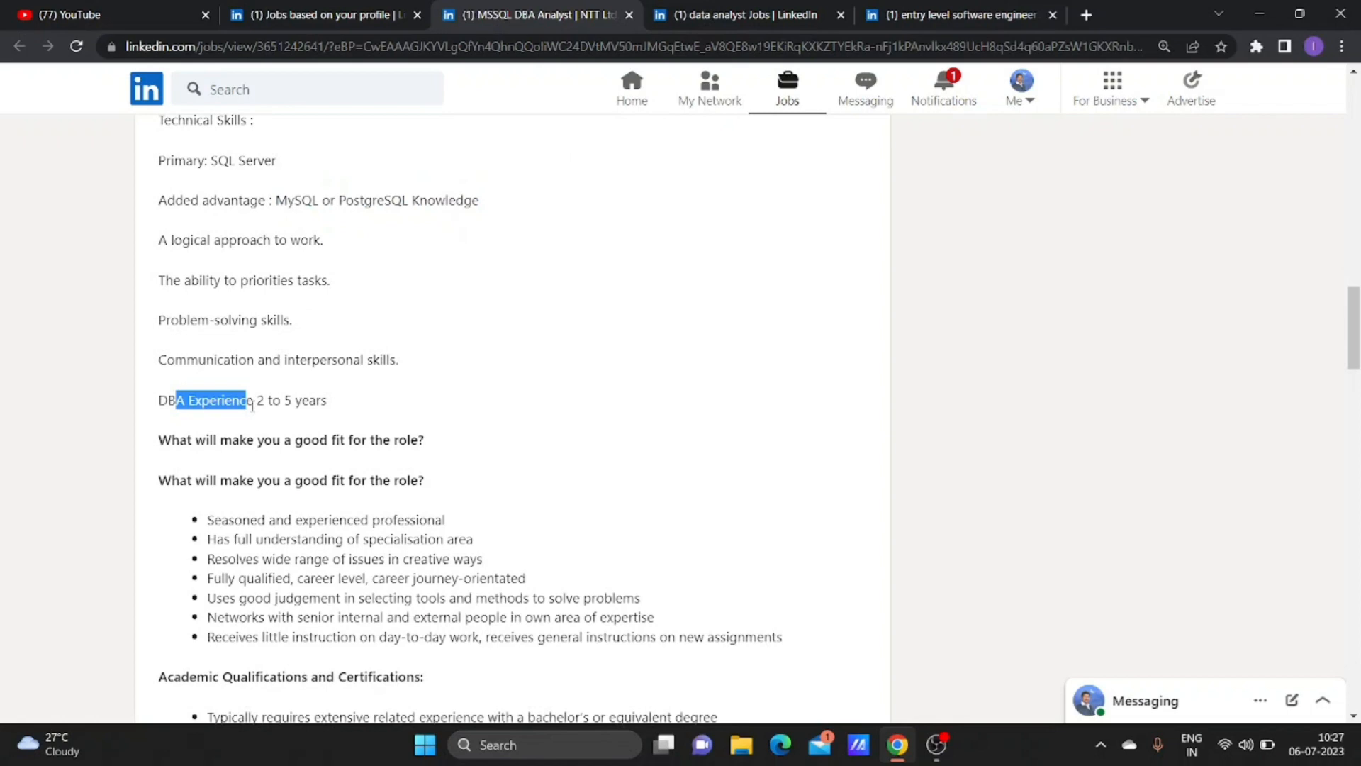
drag(245, 400, 328, 400)
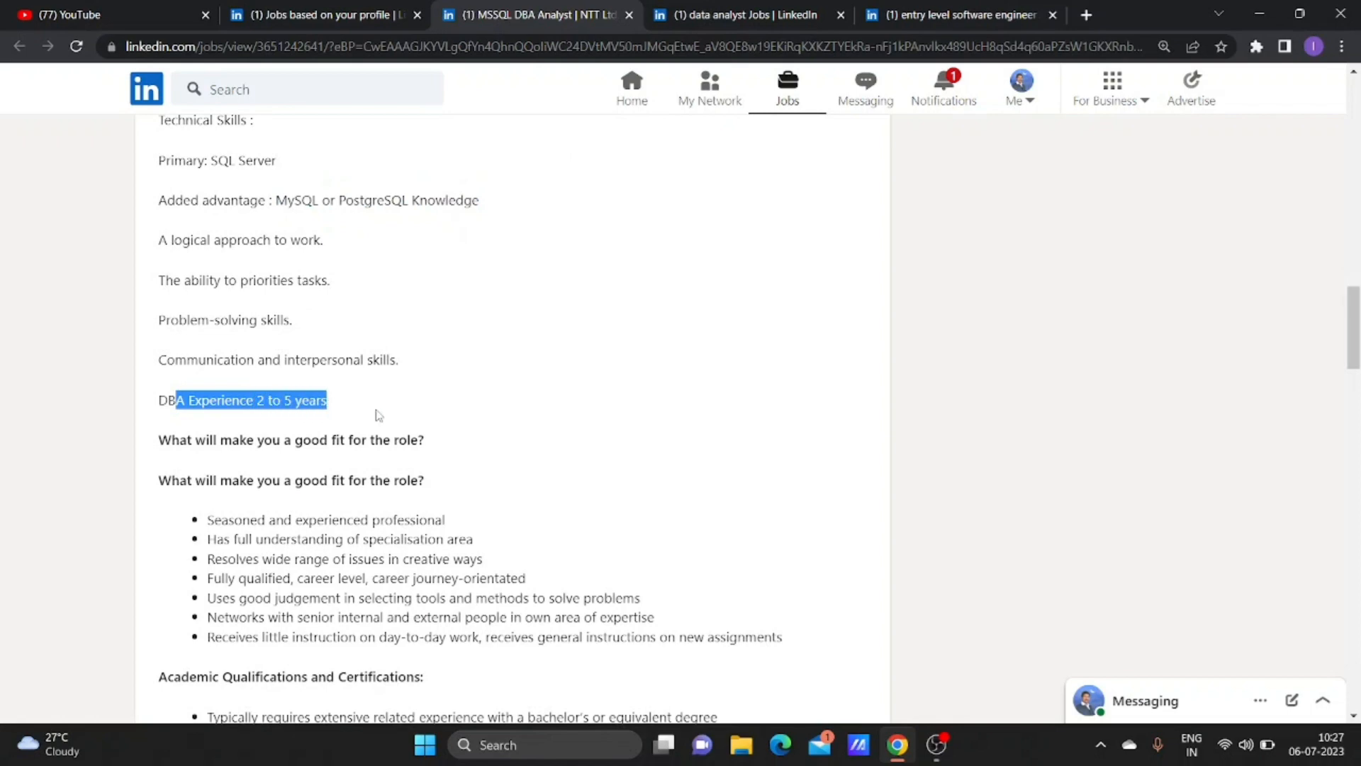
Highlight the good-fit traits and academic qualifications, clear the selection, then move to the TCS PL/SQL Developer posting.
scroll(down, 3)
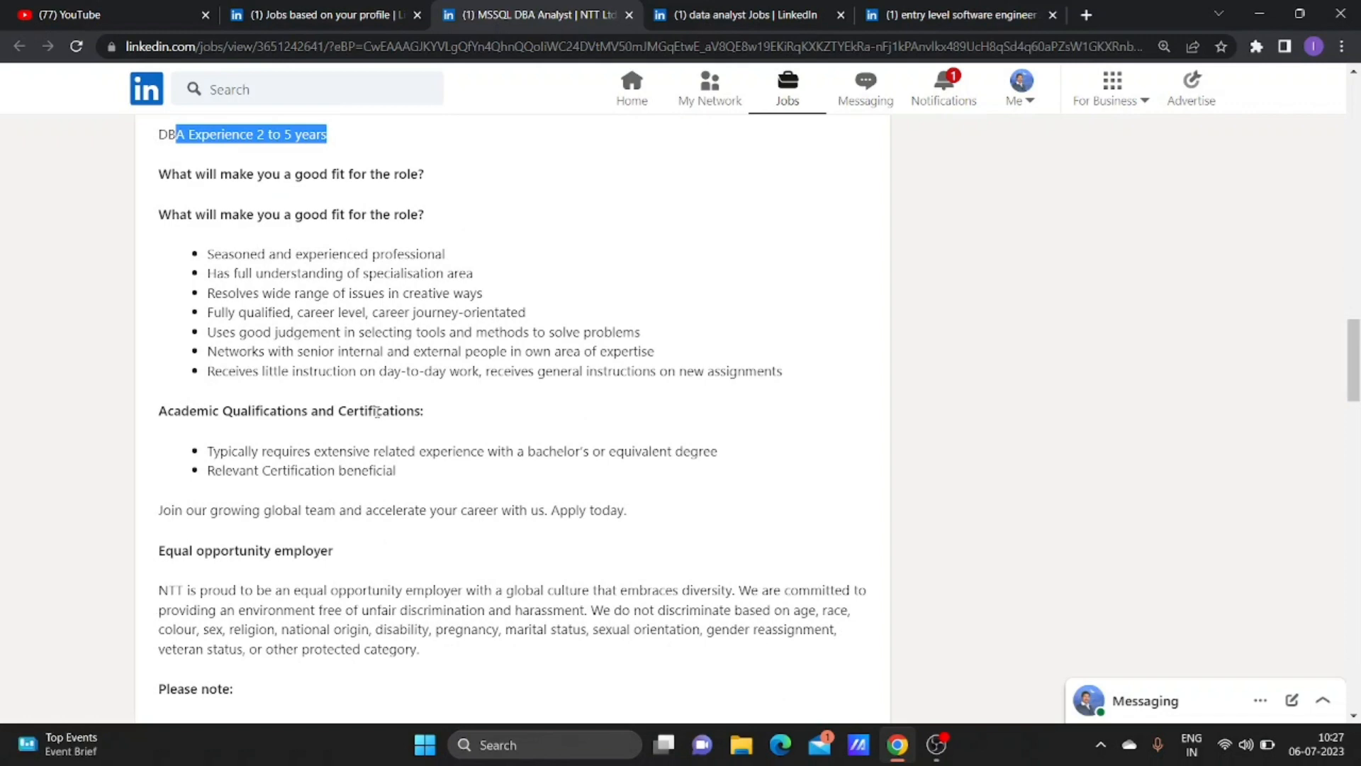
drag(157, 232, 267, 312)
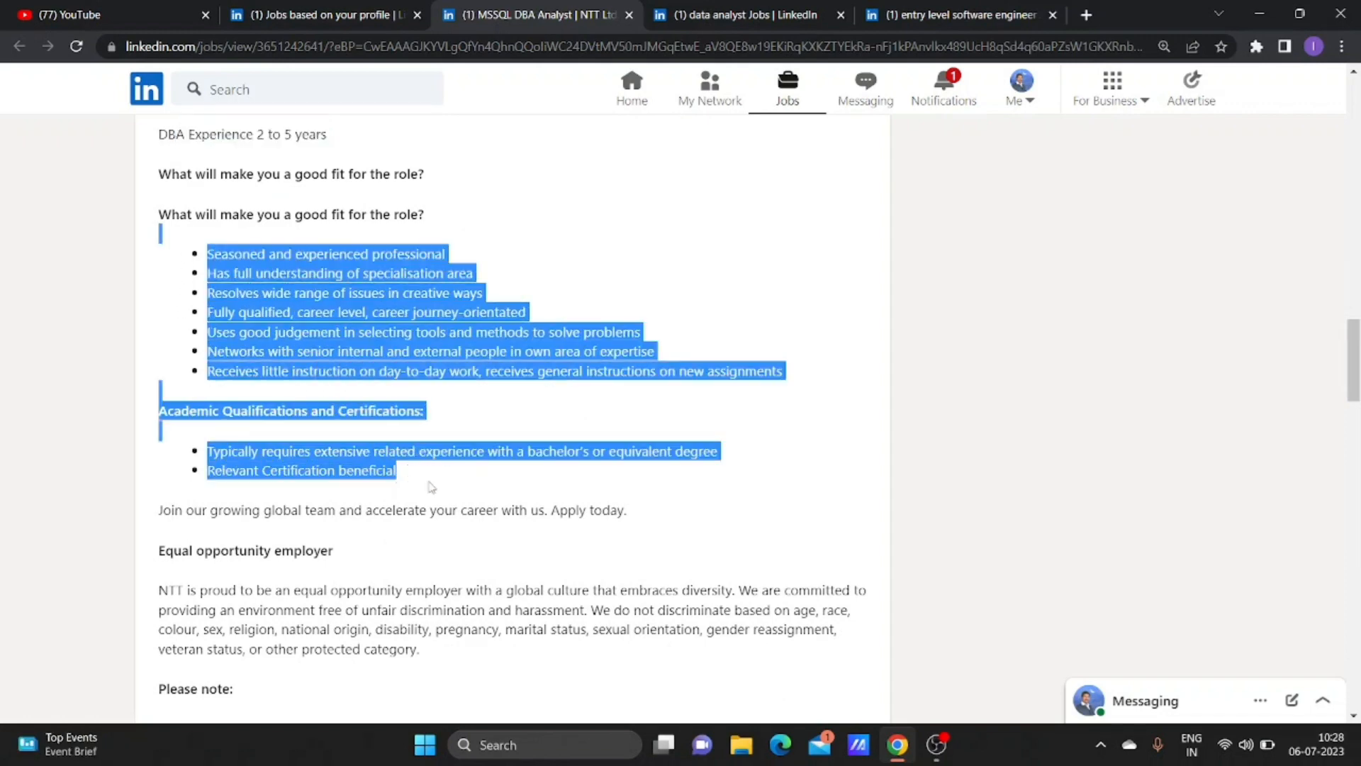
click(328, 489)
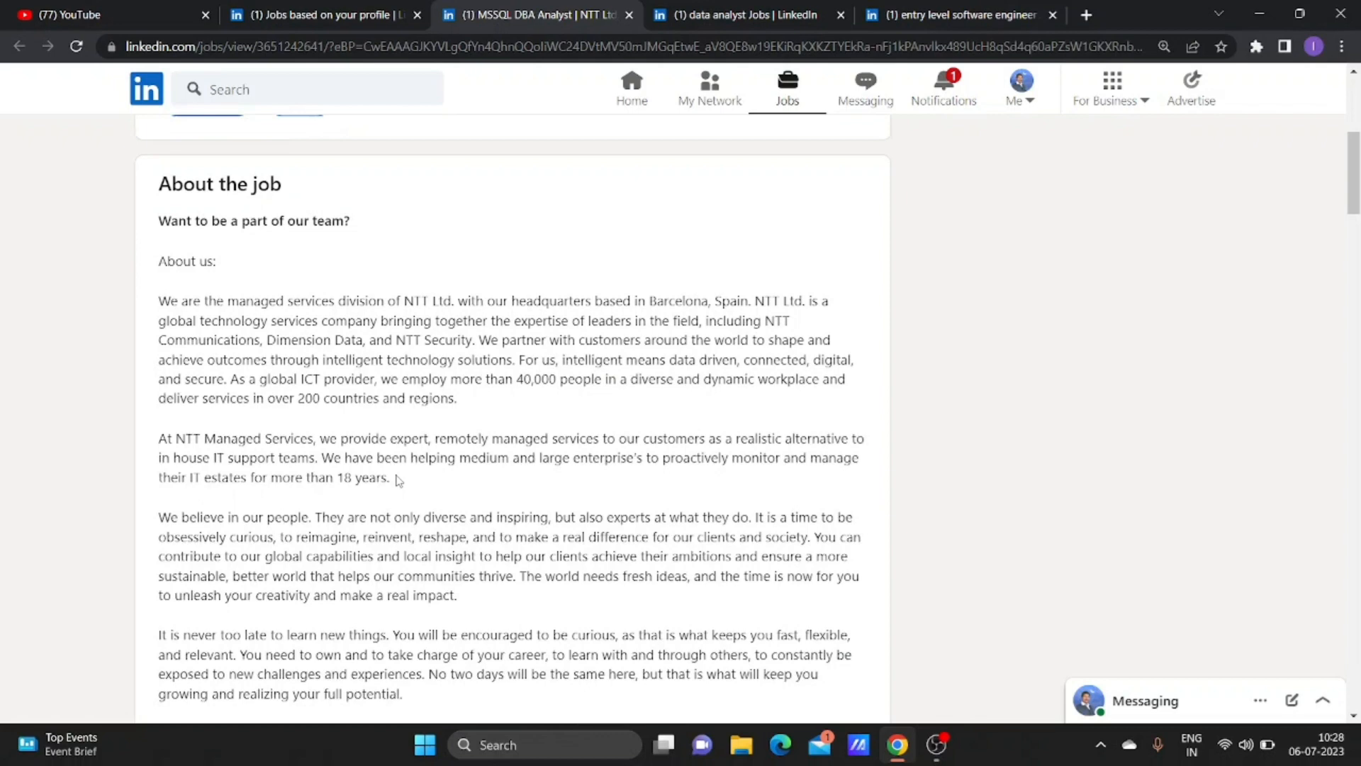
scroll(up, 3)
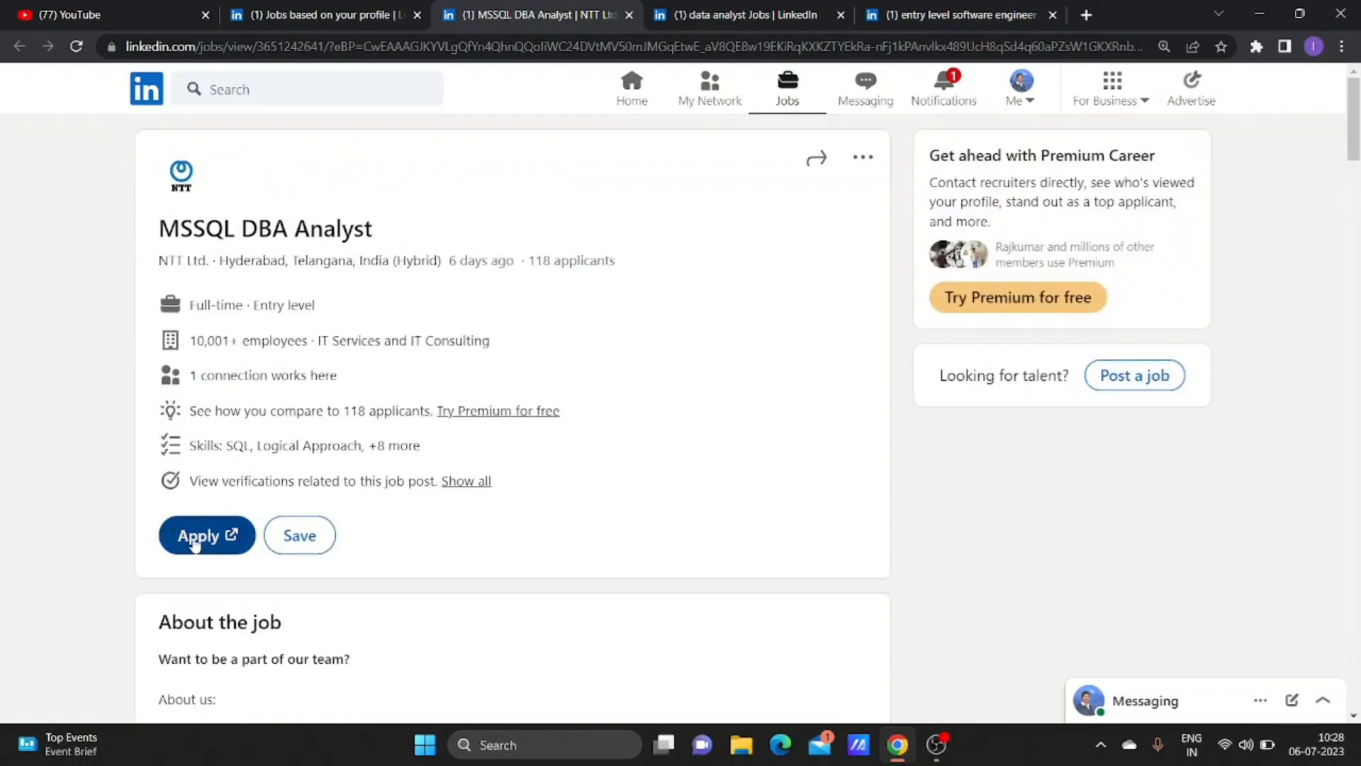
mouse_move(570, 412)
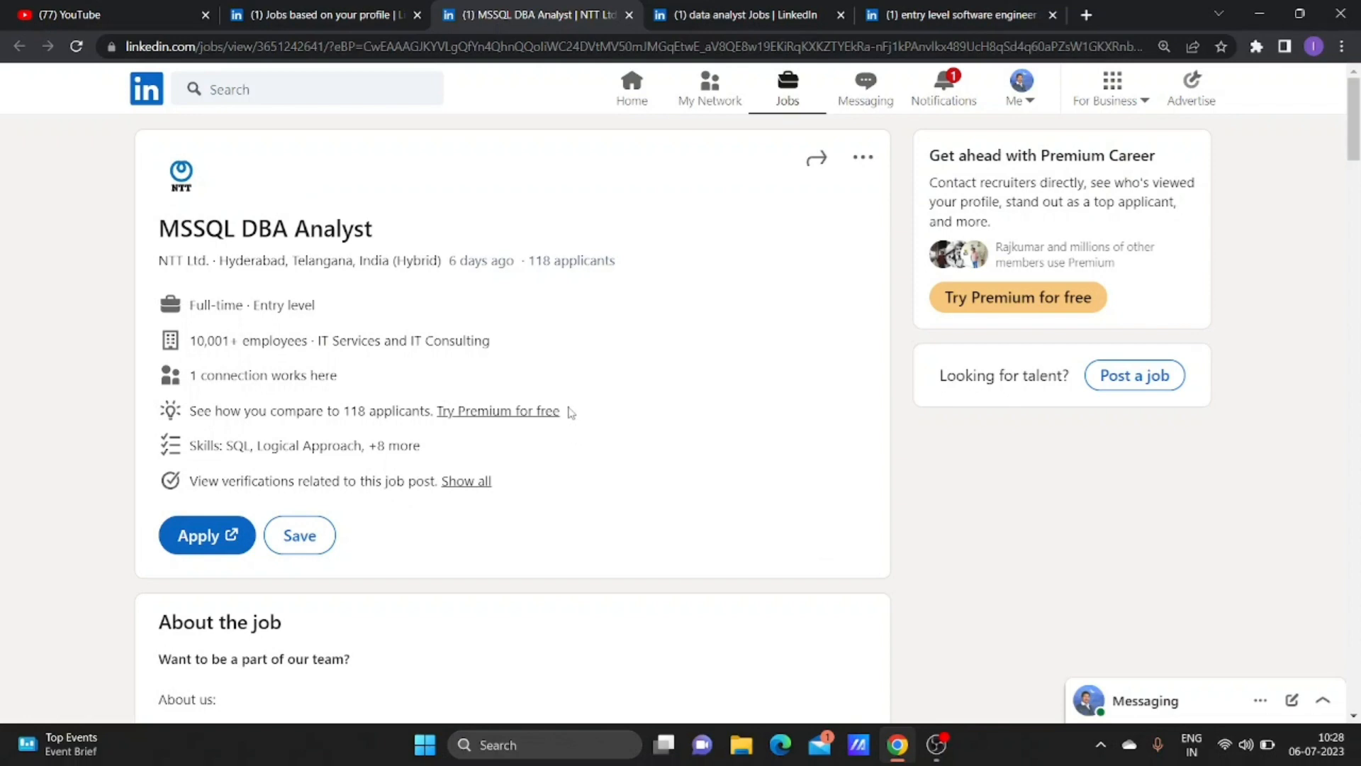
mouse_move(339, 14)
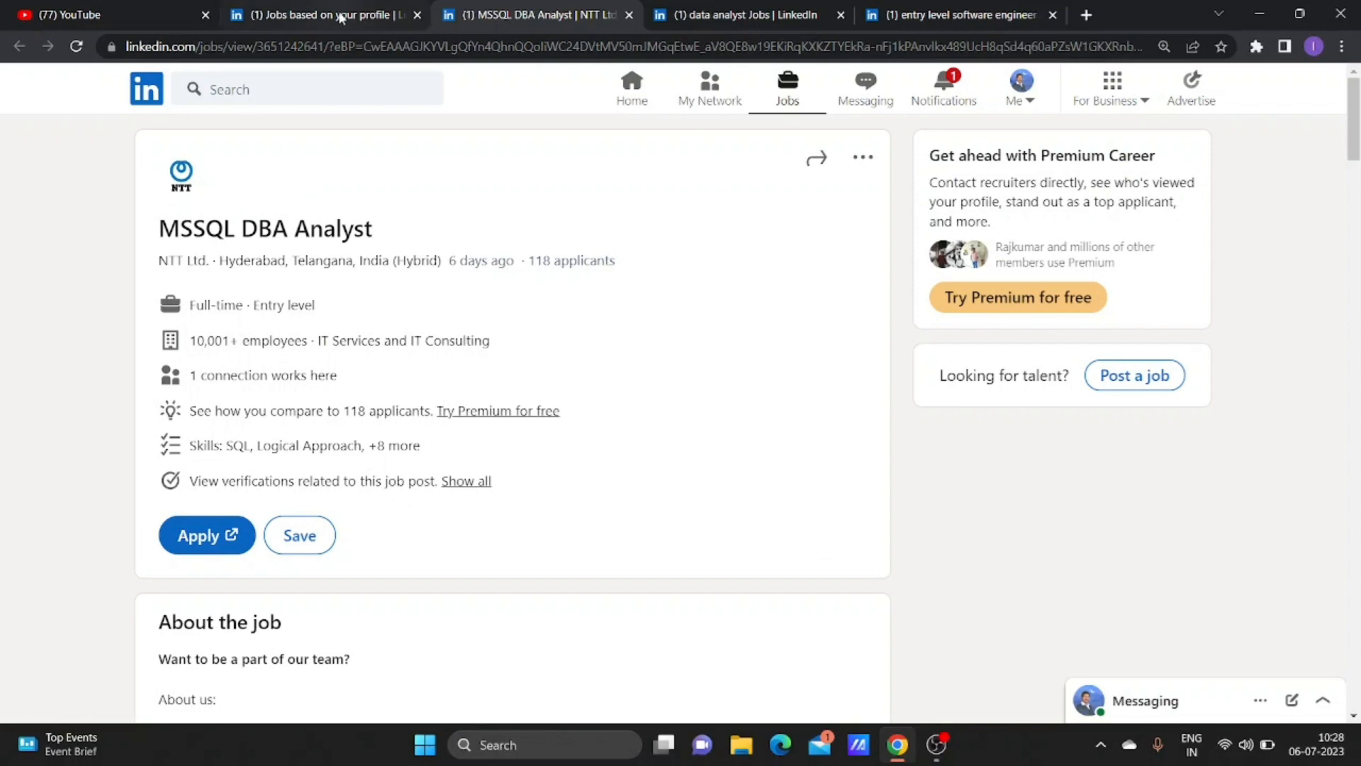
click(322, 14)
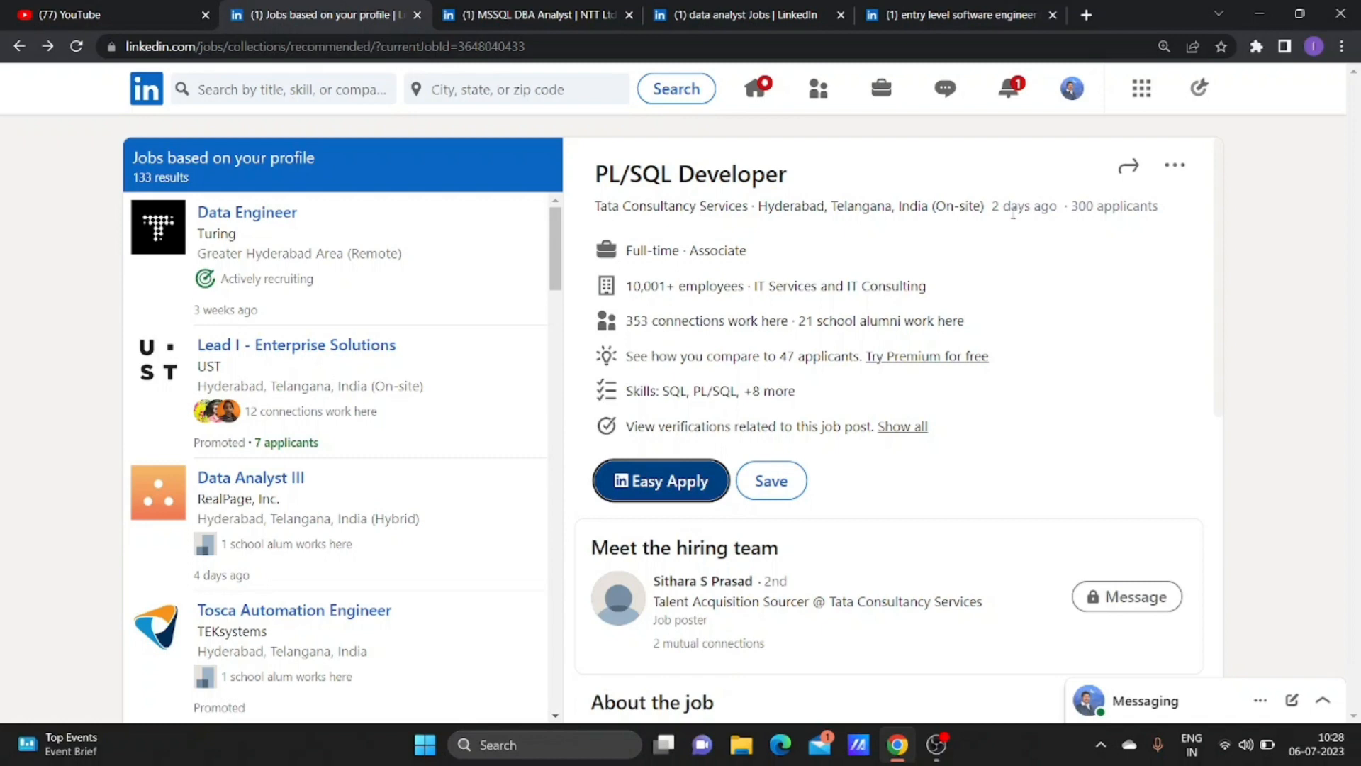
mouse_move(987, 258)
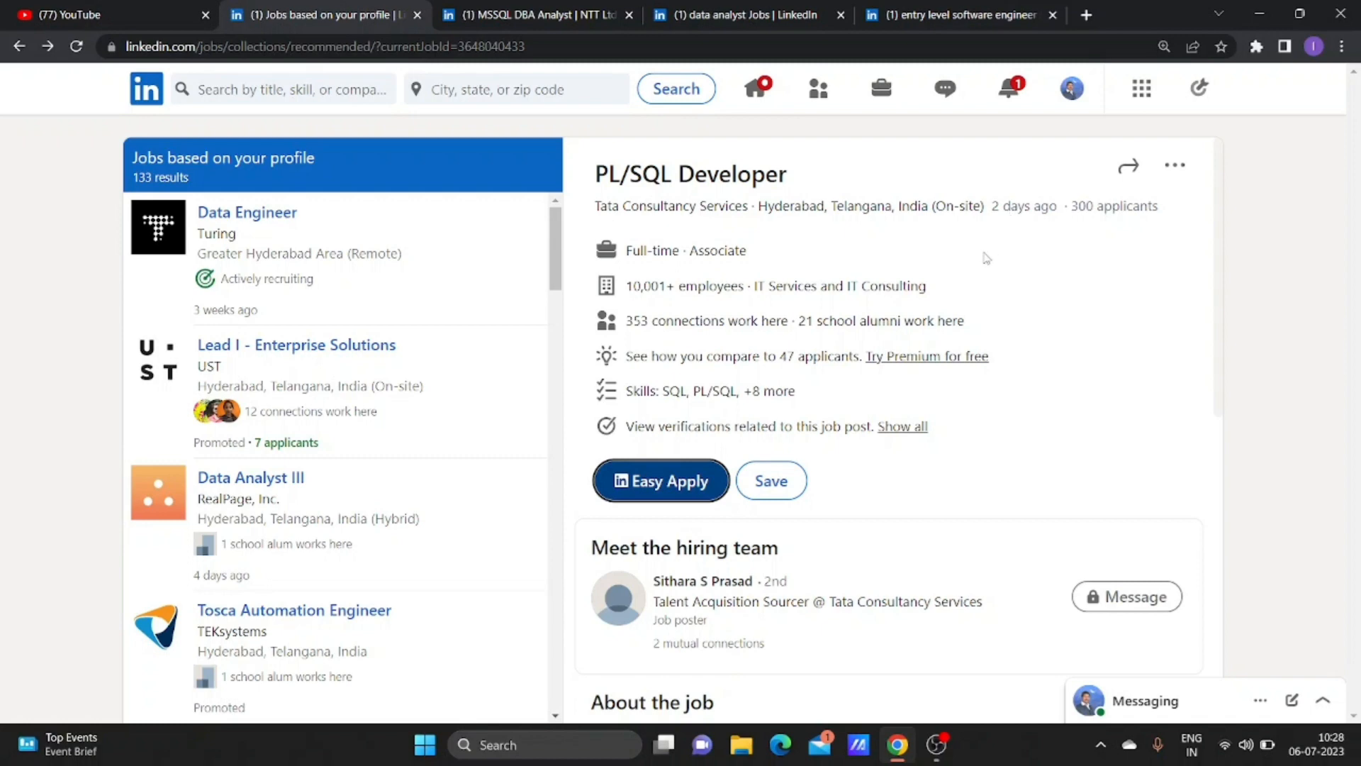
Scroll through the PL/SQL Developer description covering 2-6 years experience and SQL/PL/SQL must-have skills.
scroll(down, 3)
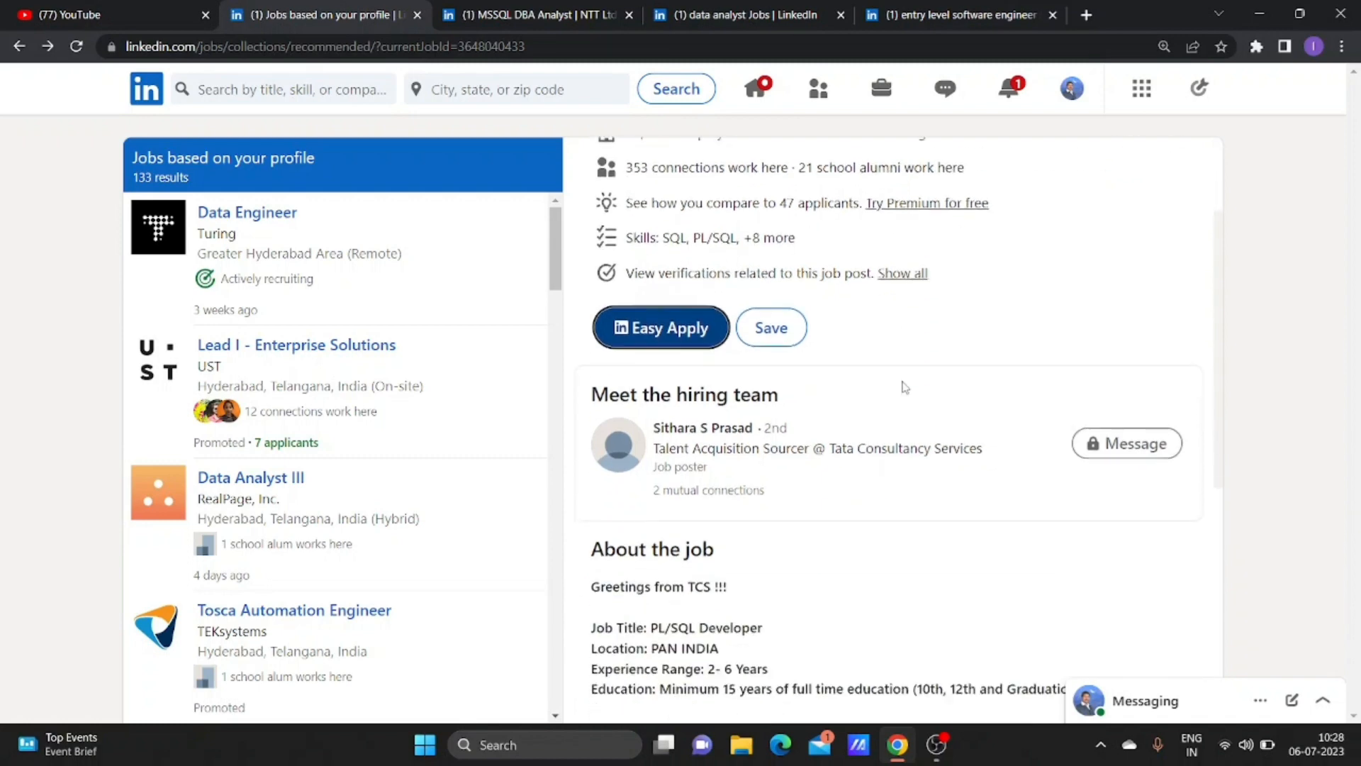
scroll(down, 3)
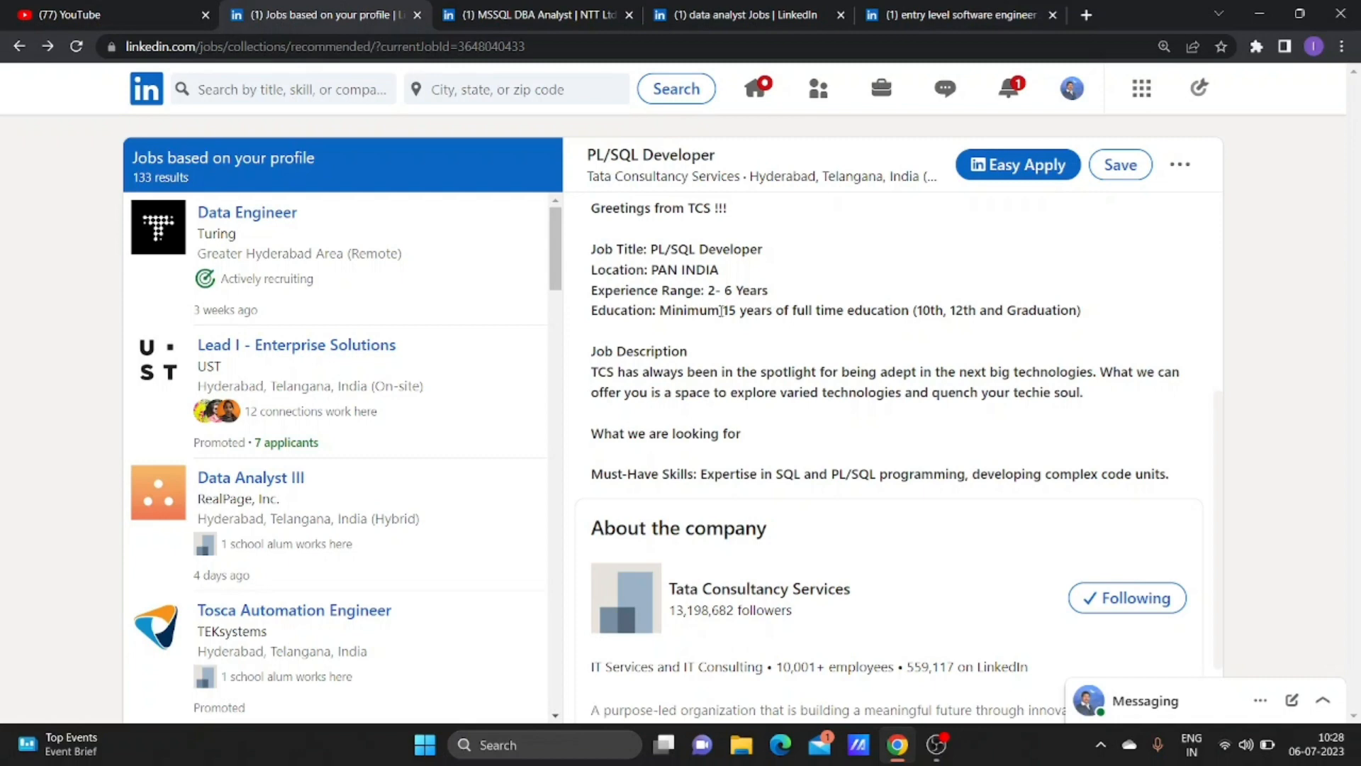
mouse_move(818, 325)
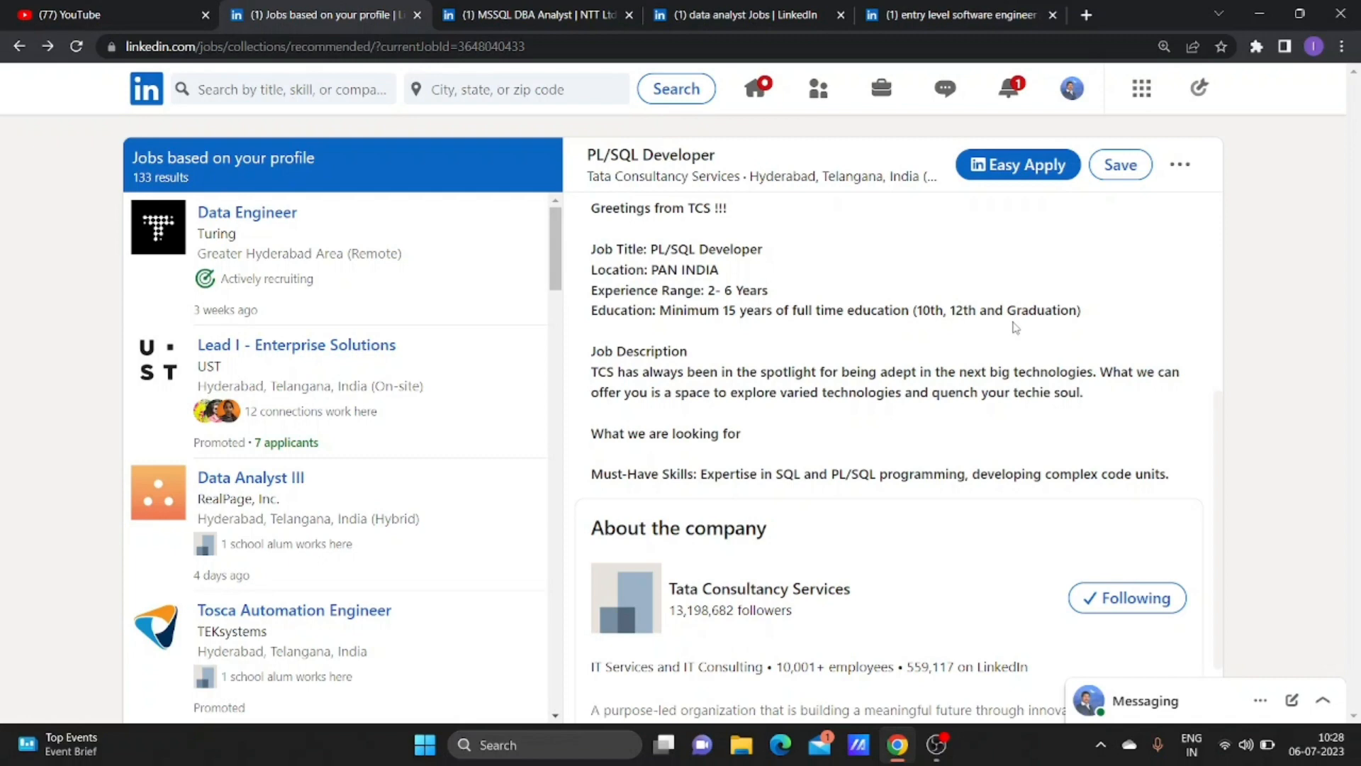
scroll(down, 3)
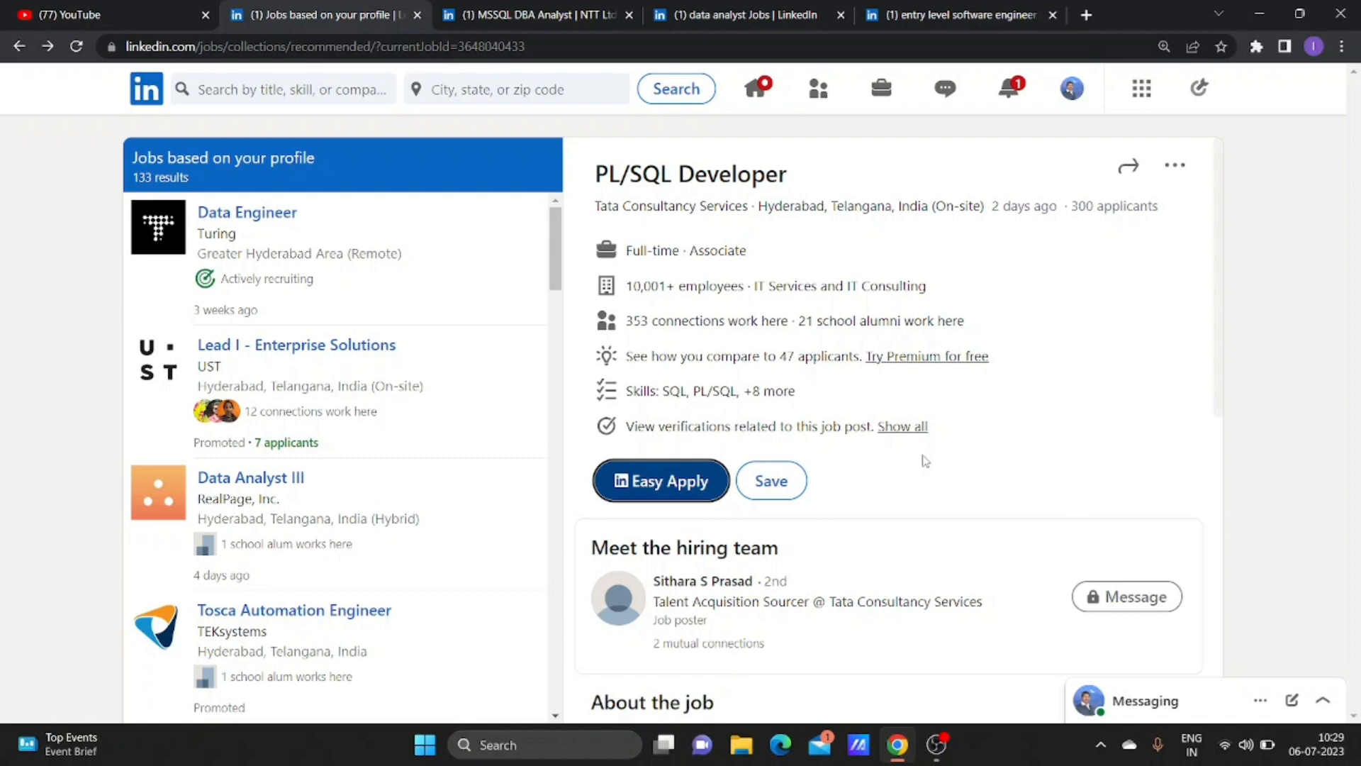
mouse_move(950, 400)
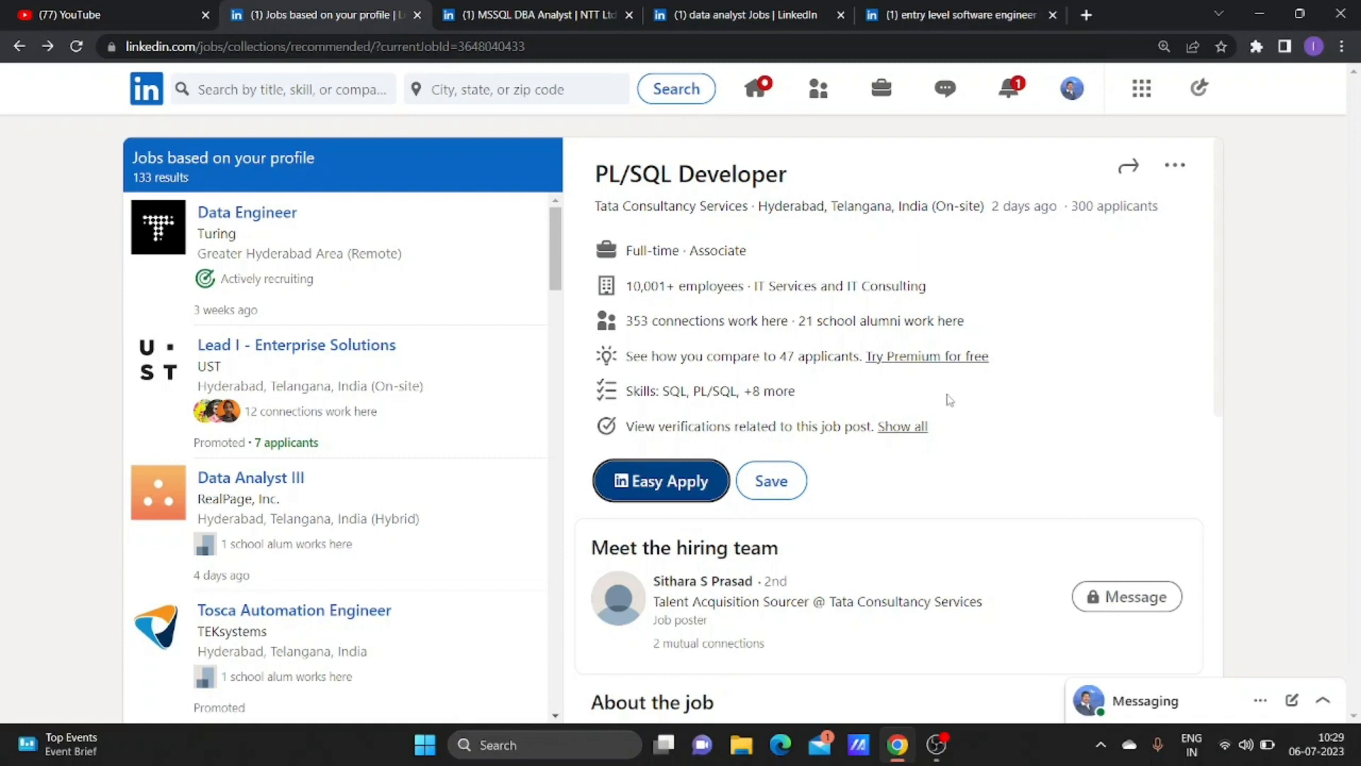
mouse_move(950, 392)
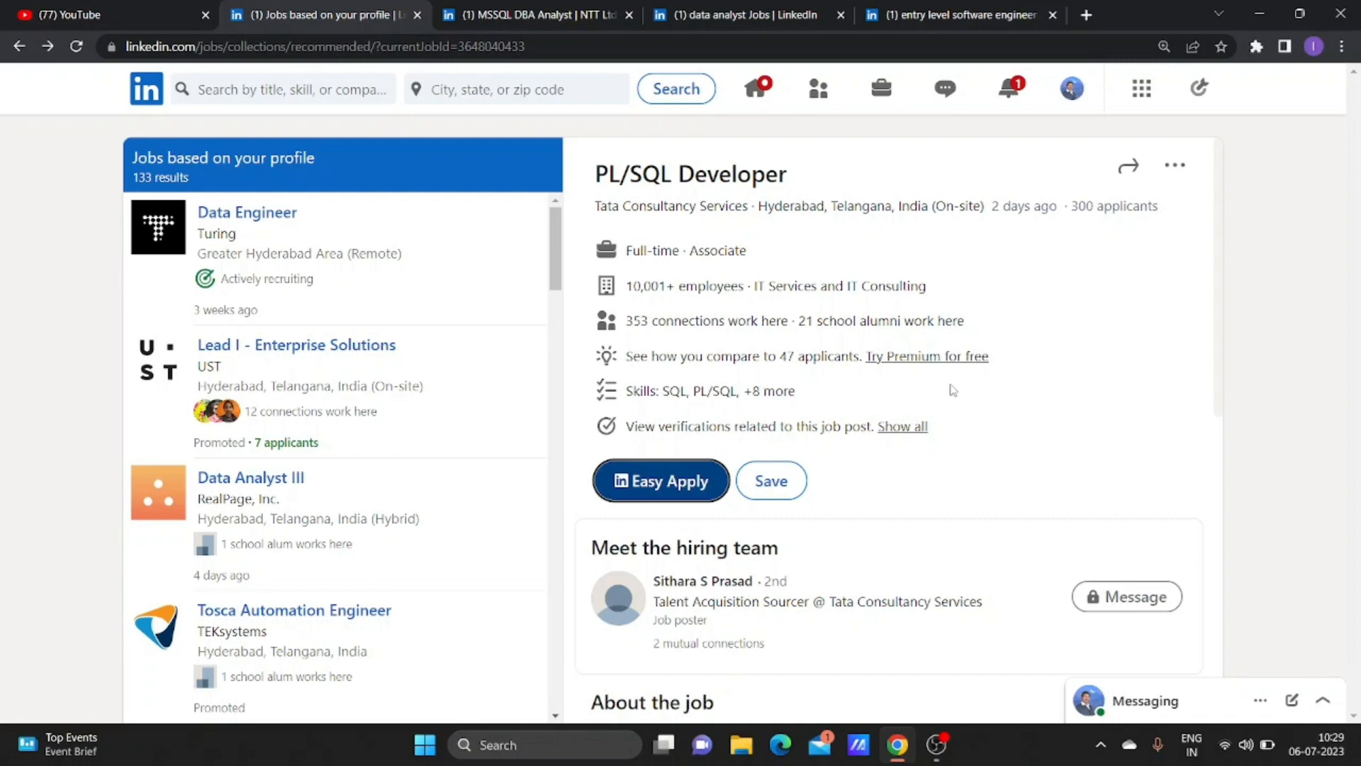